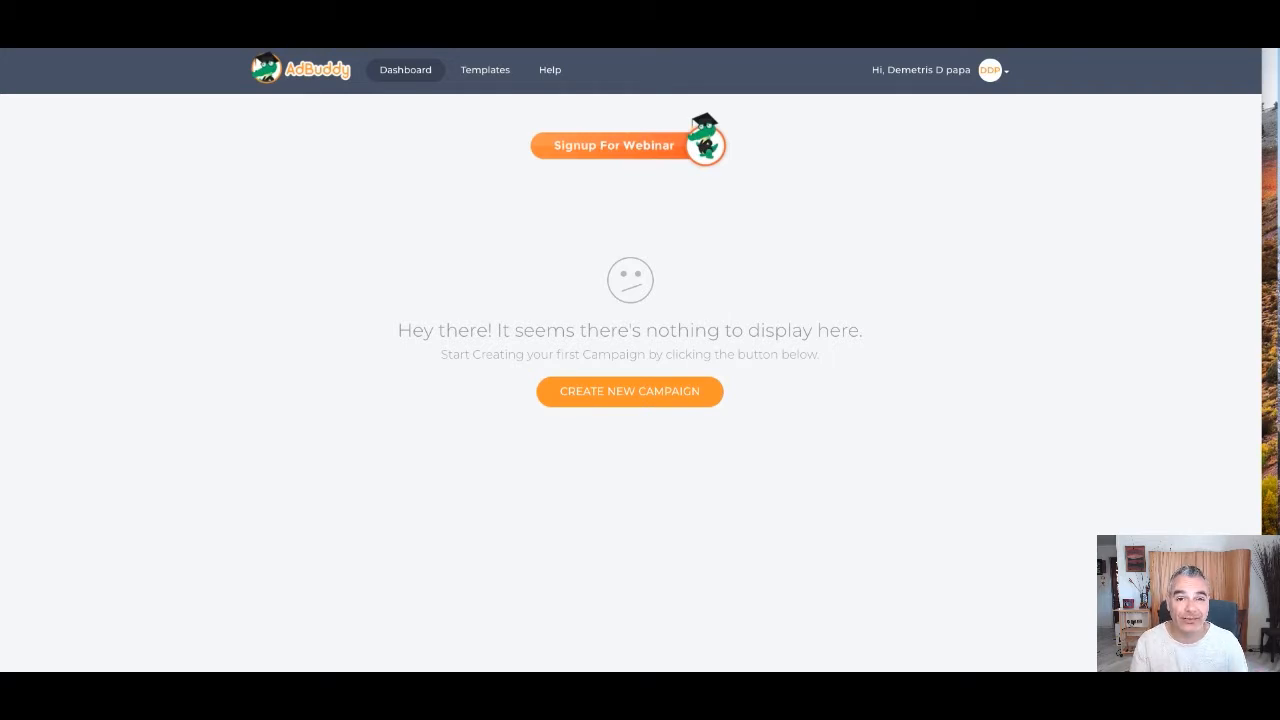
pyautogui.moveTo(1215, 483)
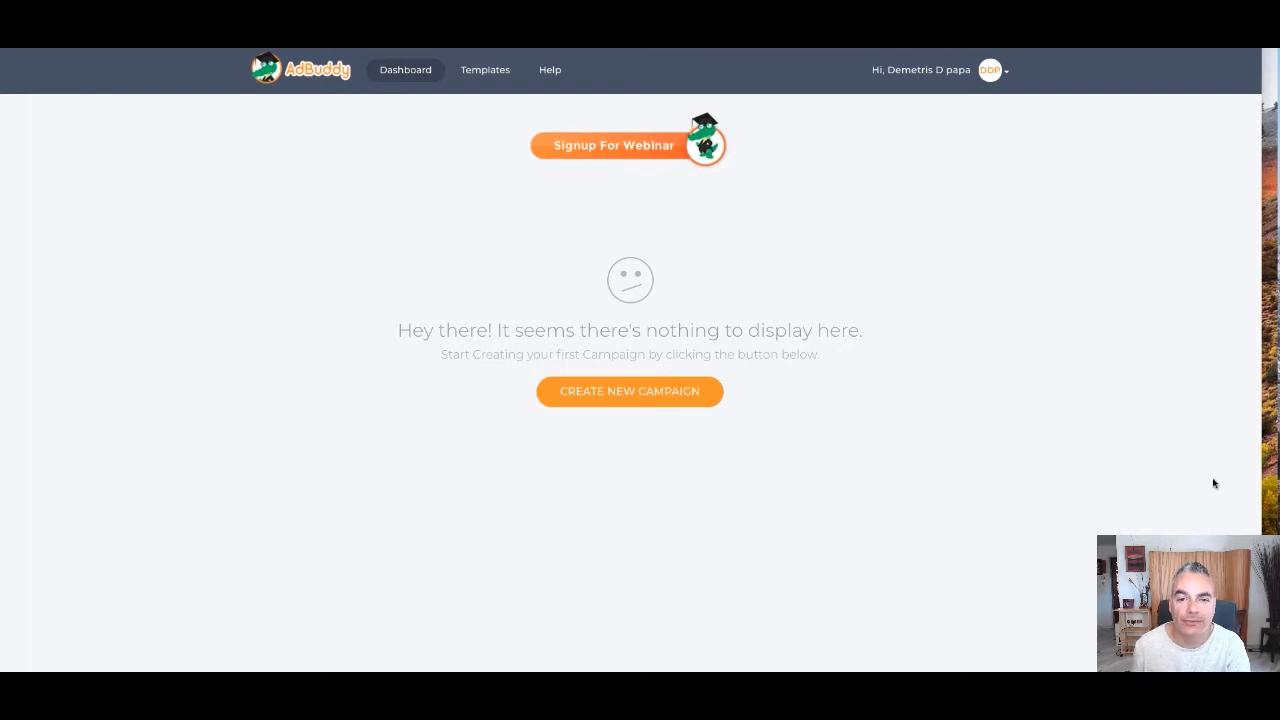
pyautogui.moveTo(730, 467)
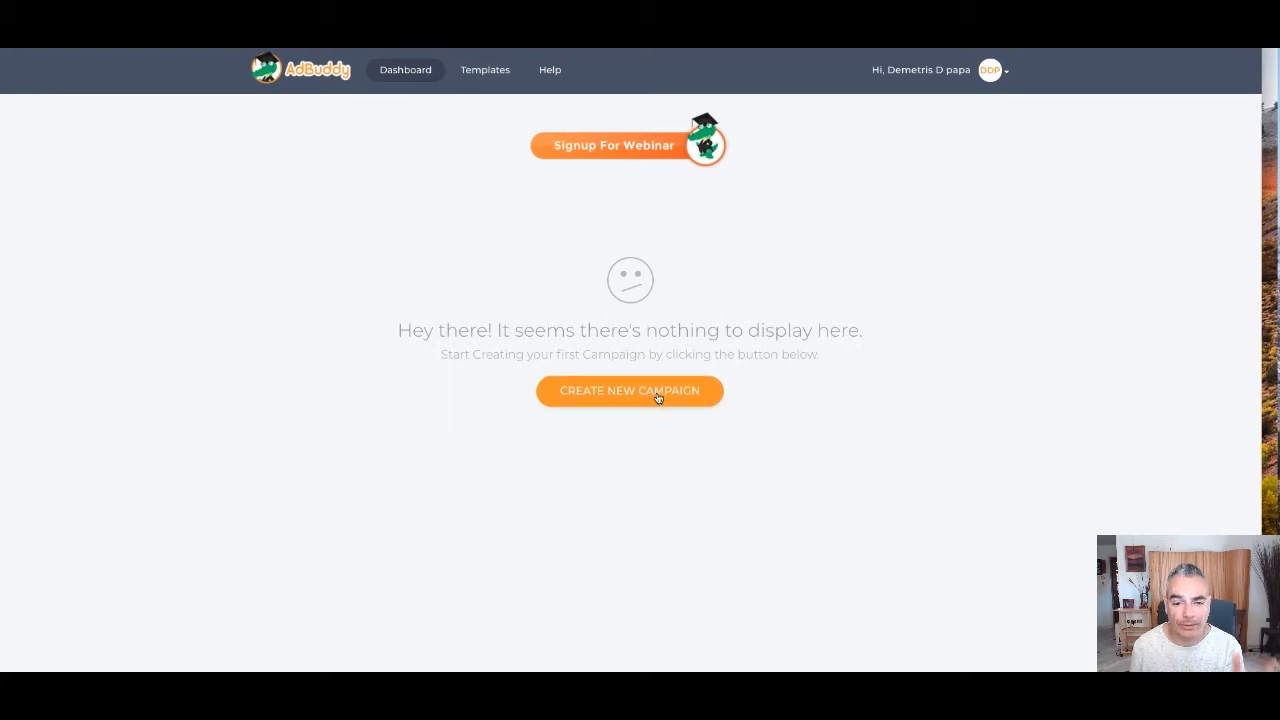
# - Create a new campaign named DPAPA from the dashboard
pyautogui.click(629, 391)
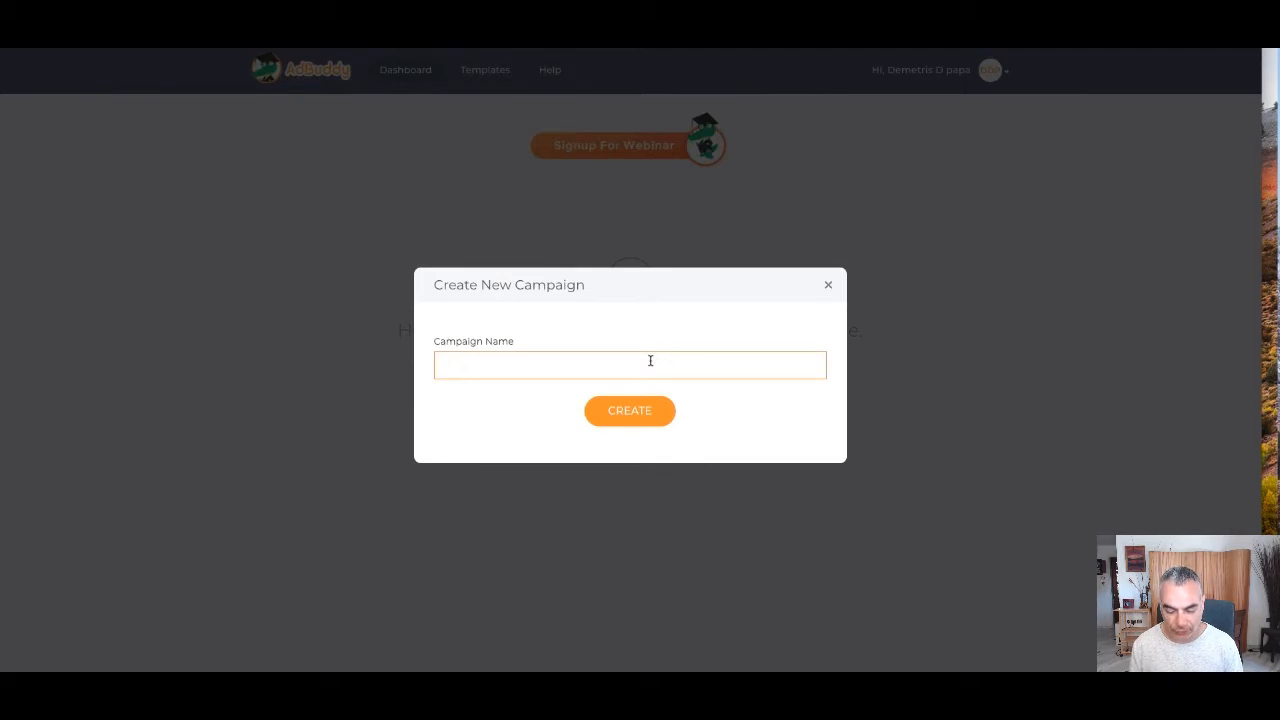
pyautogui.write('DPAPA')
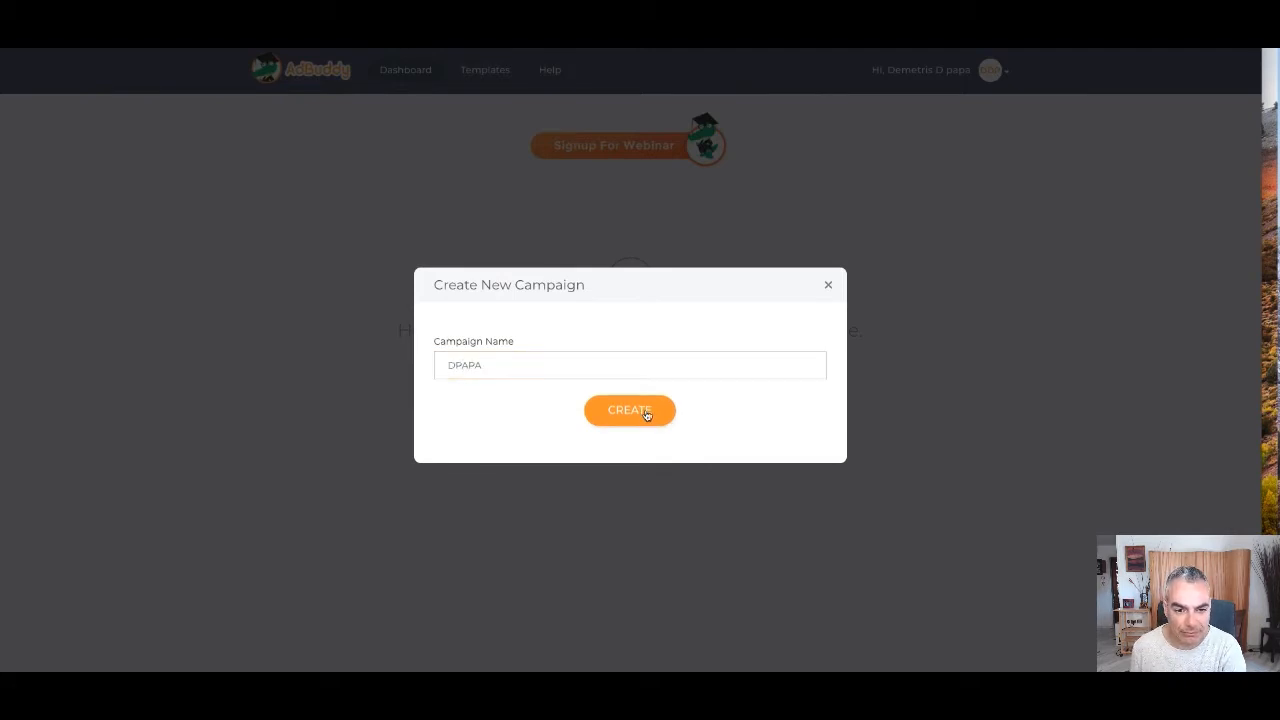
pyautogui.click(629, 410)
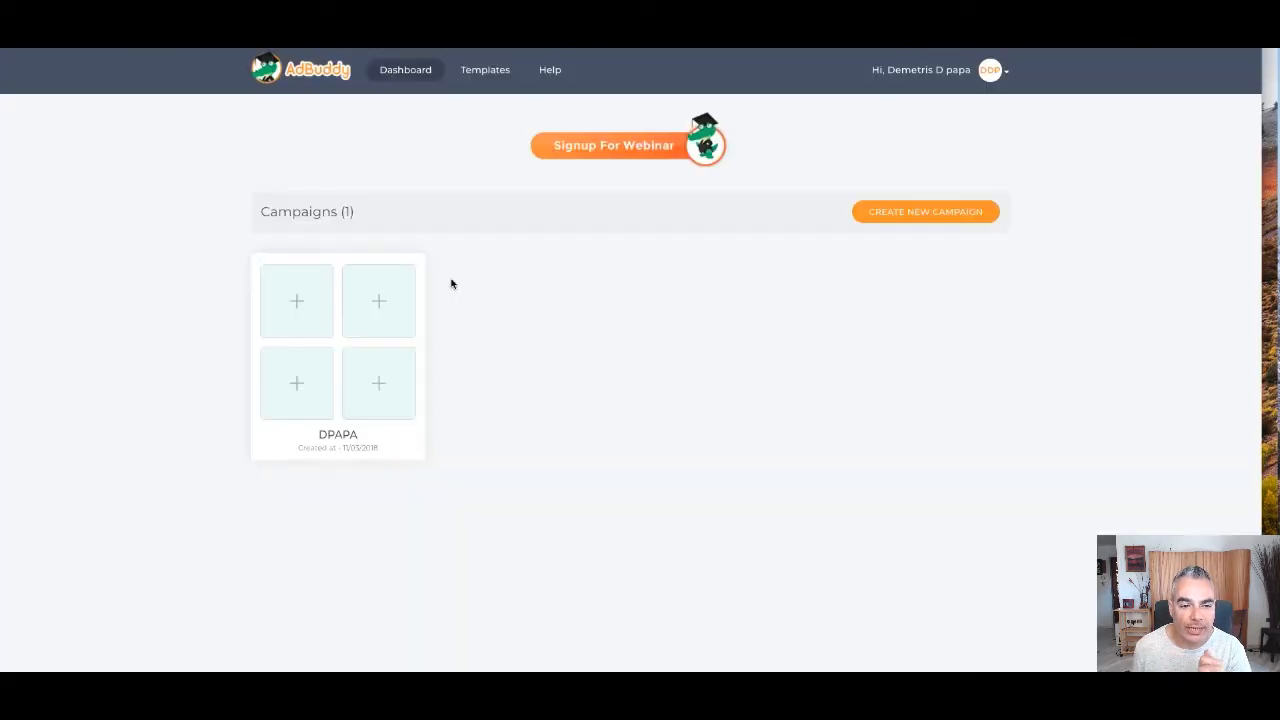
pyautogui.moveTo(337, 340)
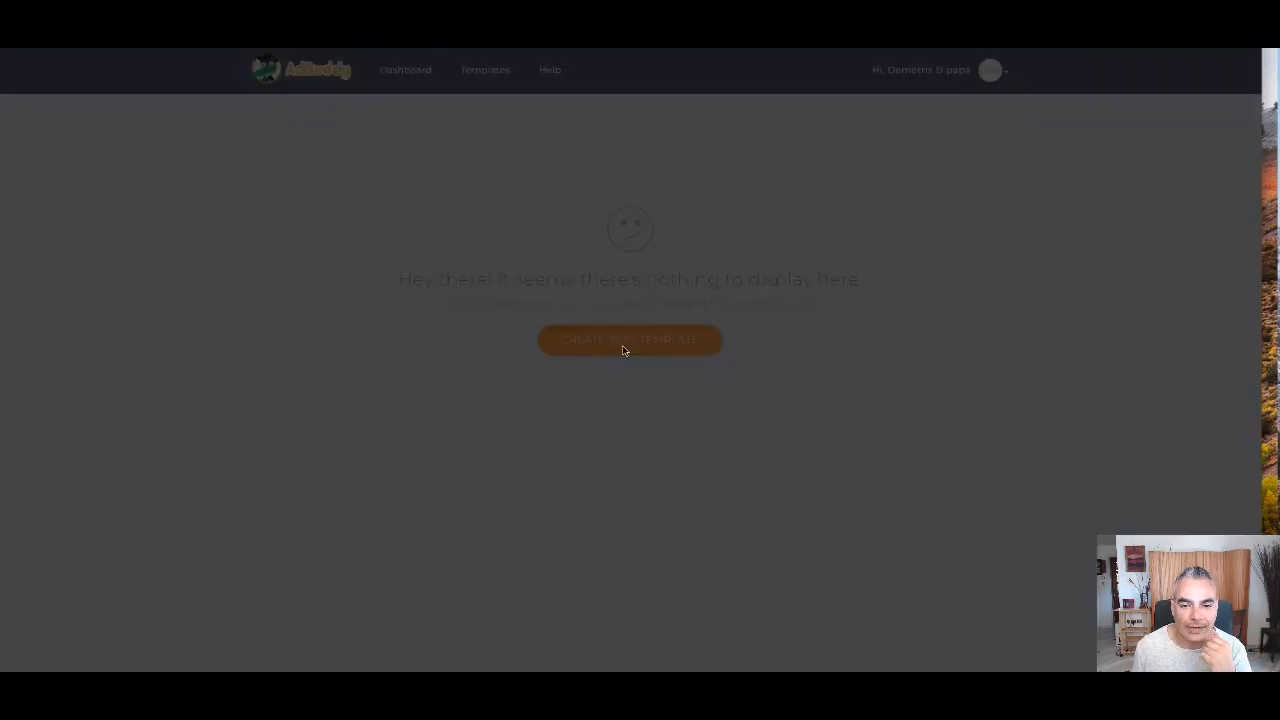
# - Create a DPAPA template sized as Facebook Ad Single Image, 1200x628
pyautogui.click(629, 339)
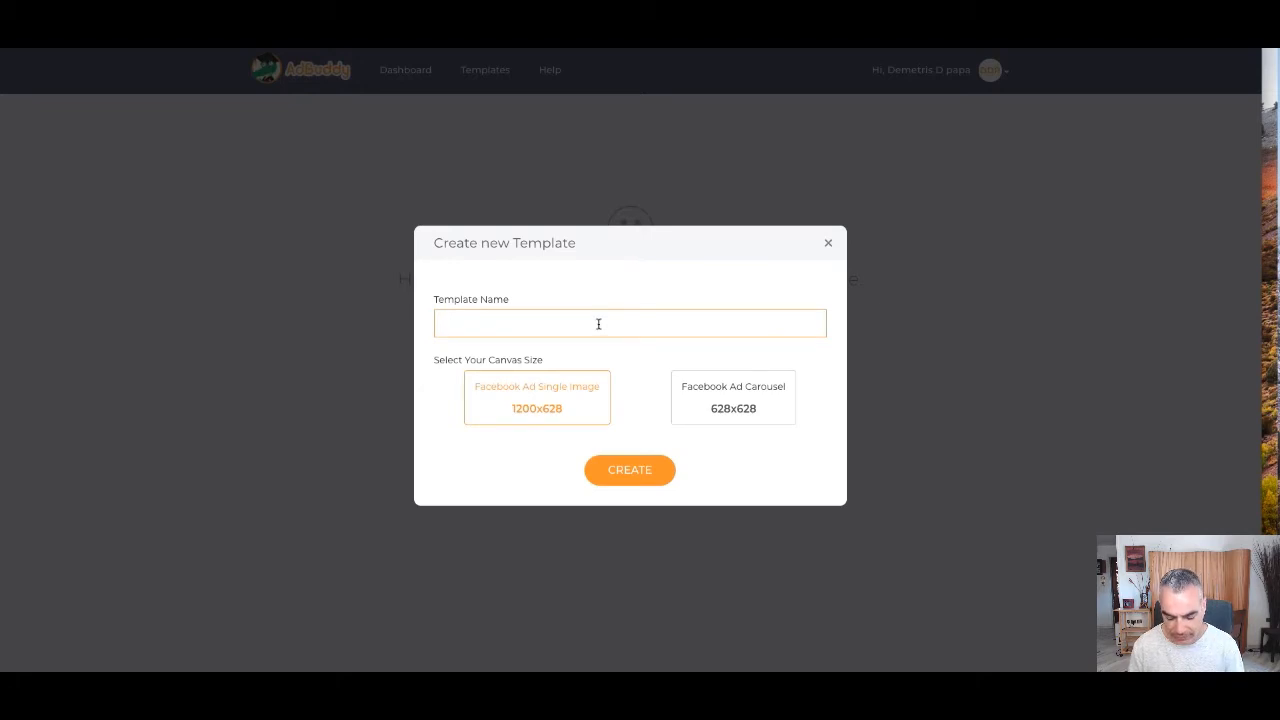
pyautogui.write('DPAPA')
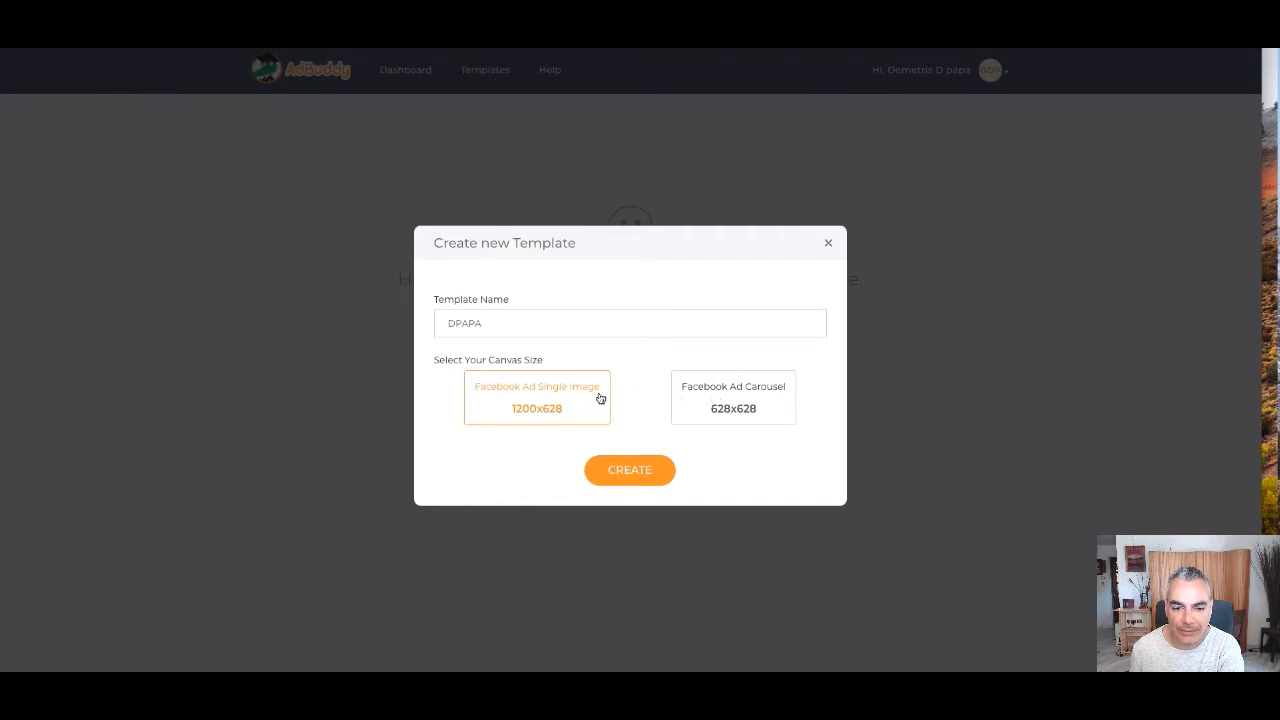
pyautogui.moveTo(644, 470)
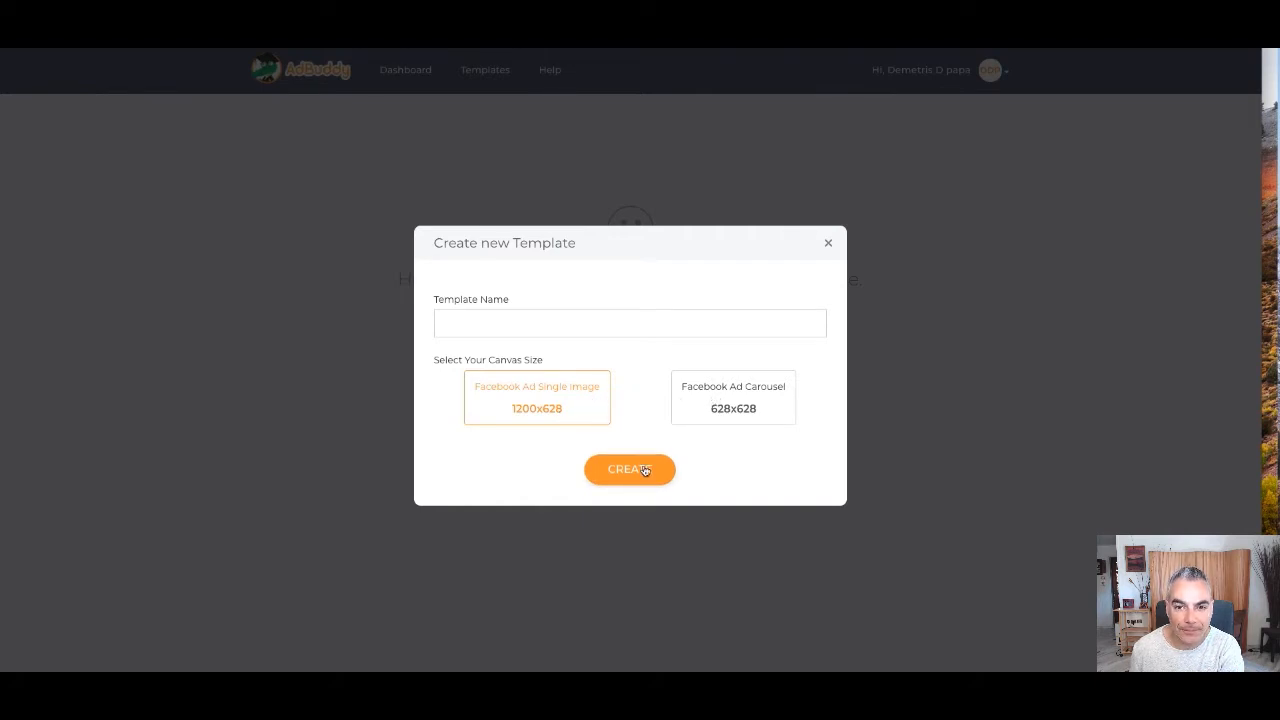
pyautogui.click(629, 470)
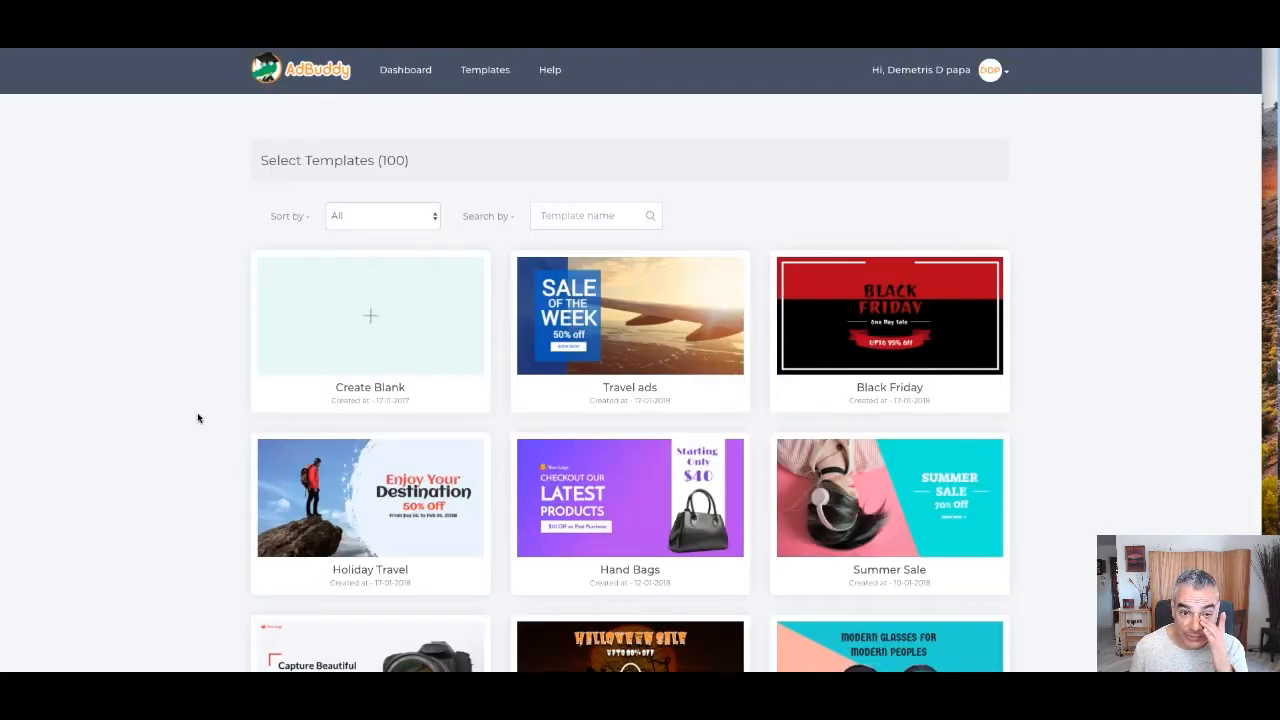
# - Filter templates to the Business category and scroll toward Business Solution
pyautogui.scroll(-3)
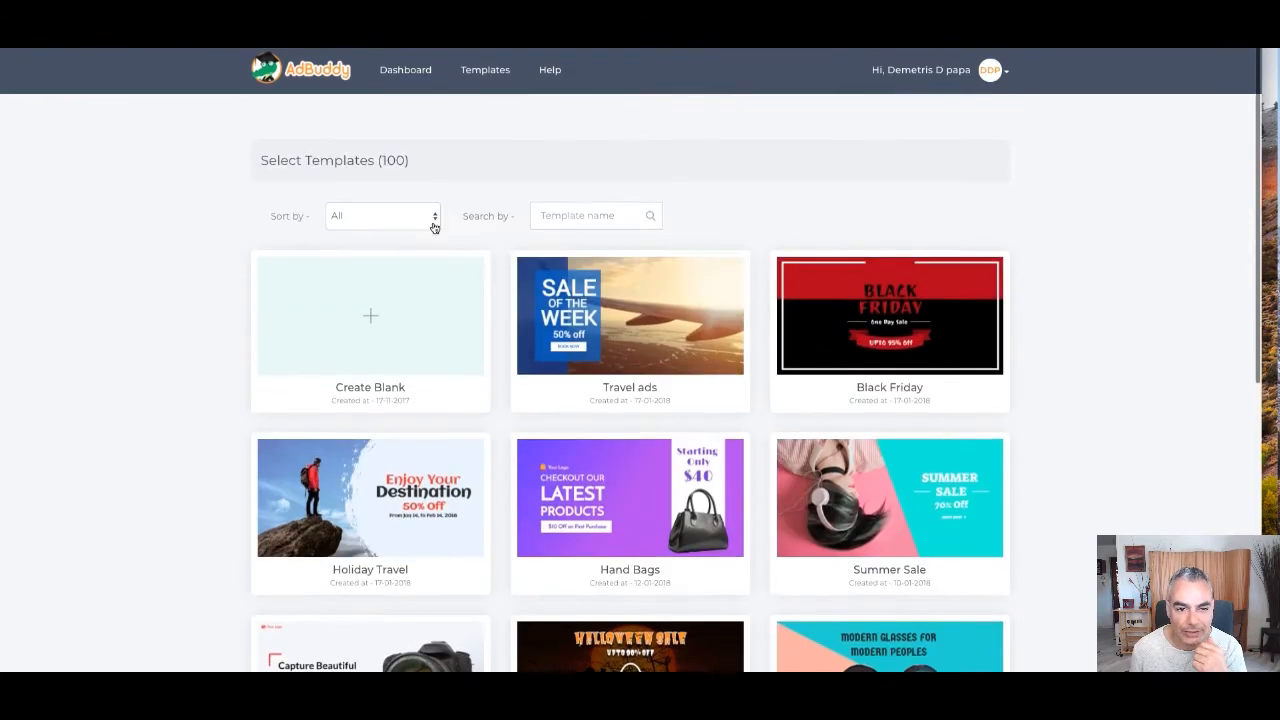
pyautogui.click(383, 215)
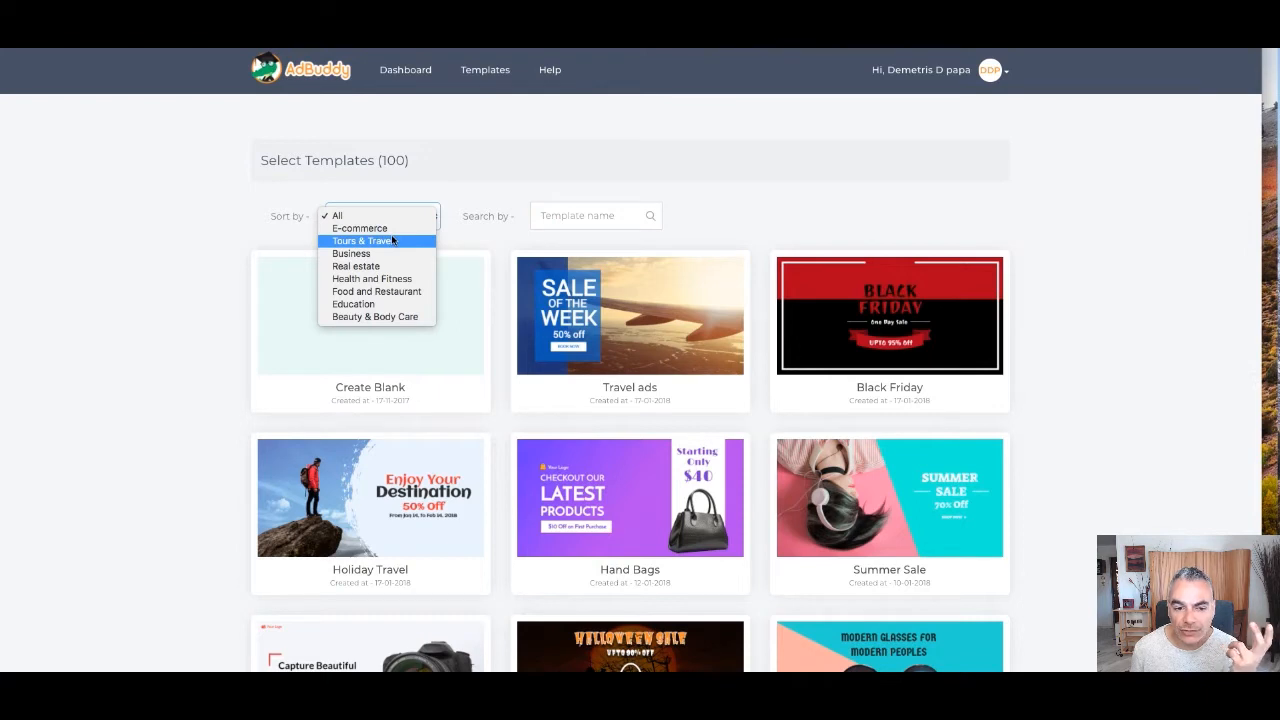
pyautogui.moveTo(352, 304)
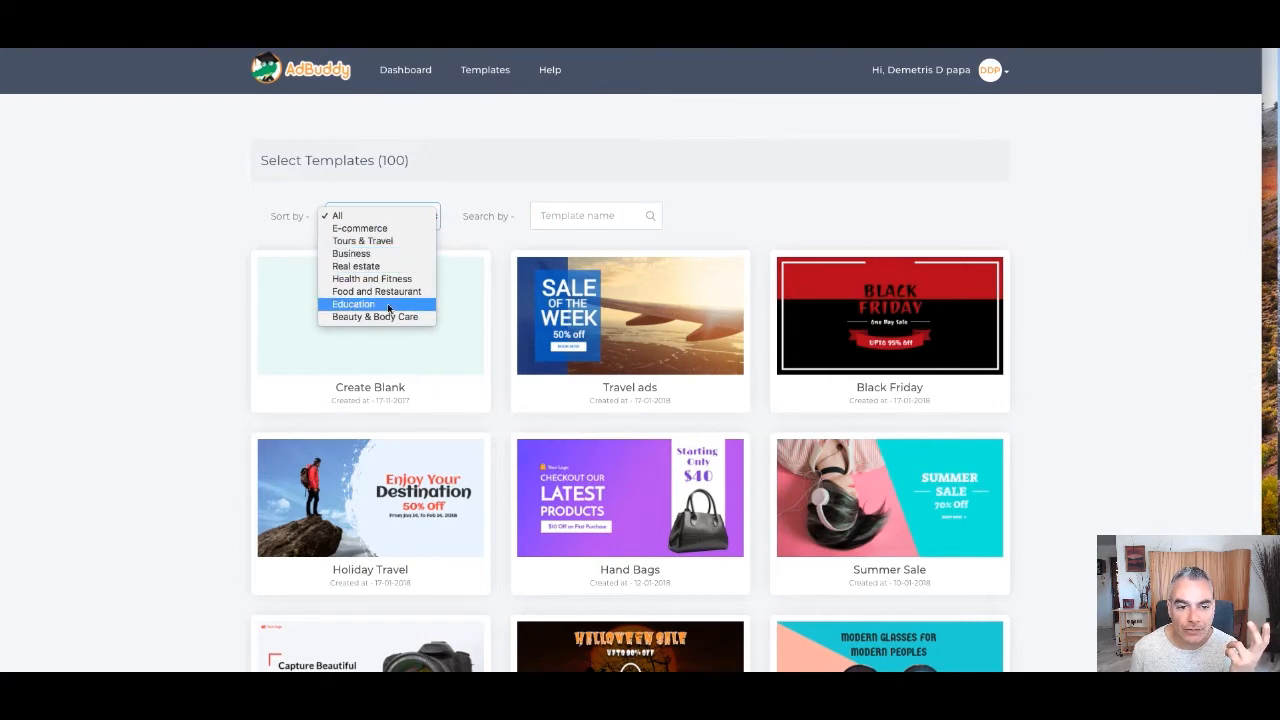
pyautogui.moveTo(377, 266)
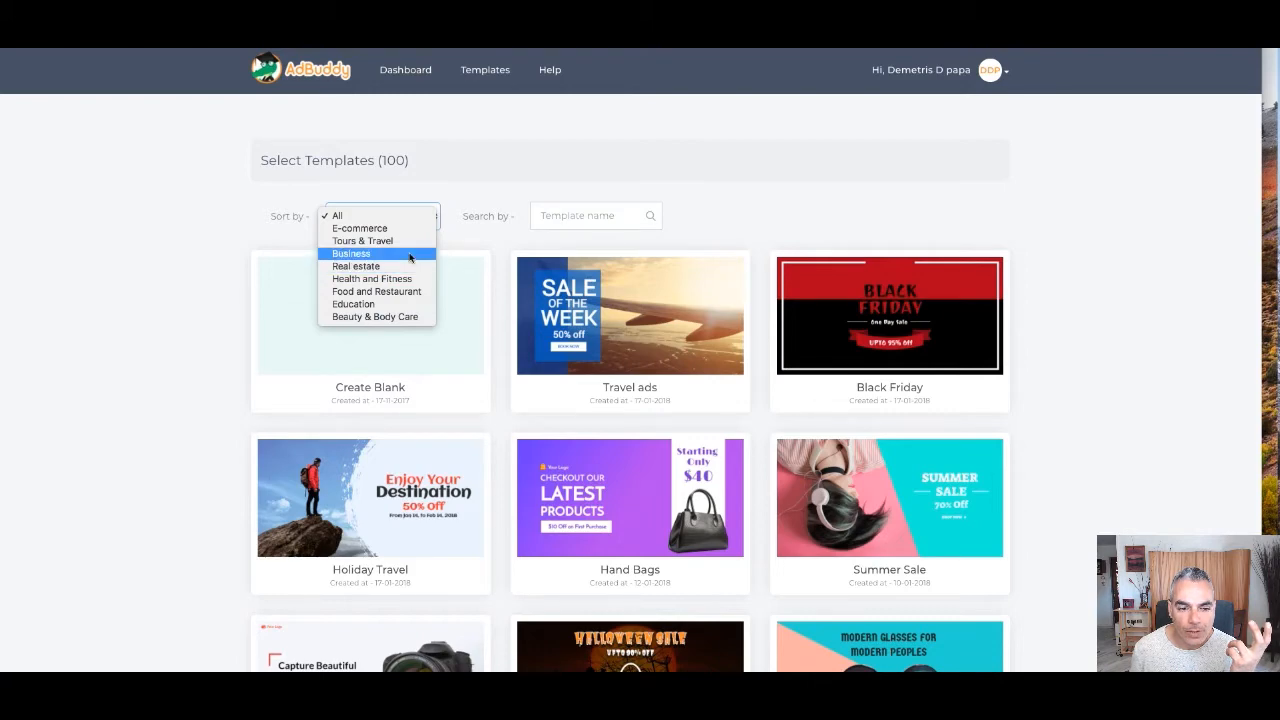
pyautogui.click(350, 253)
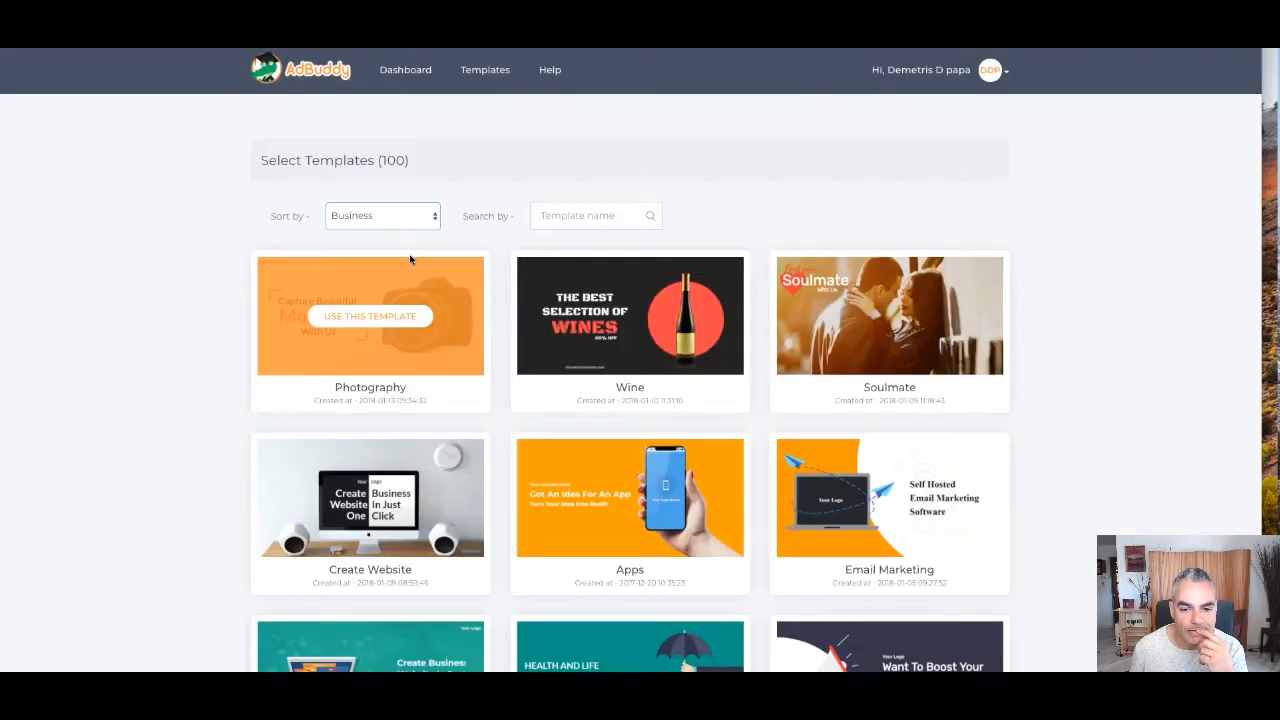
pyautogui.scroll(-3)
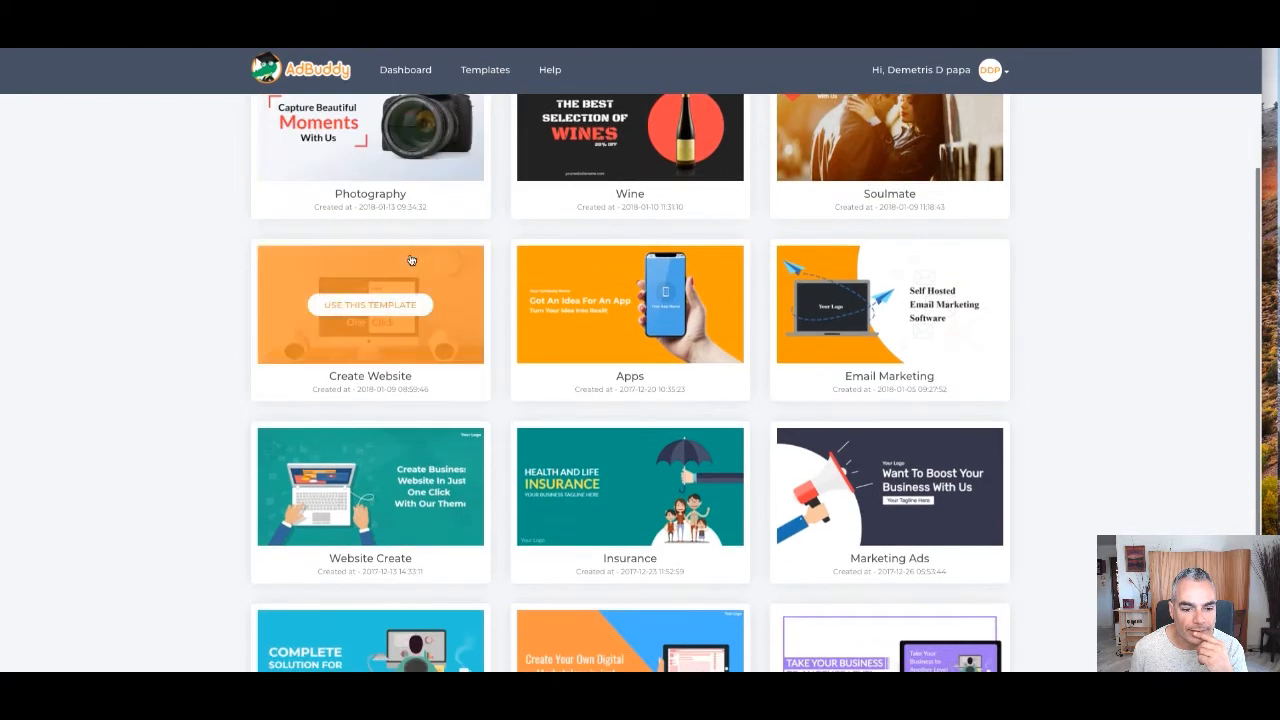
pyautogui.scroll(-3)
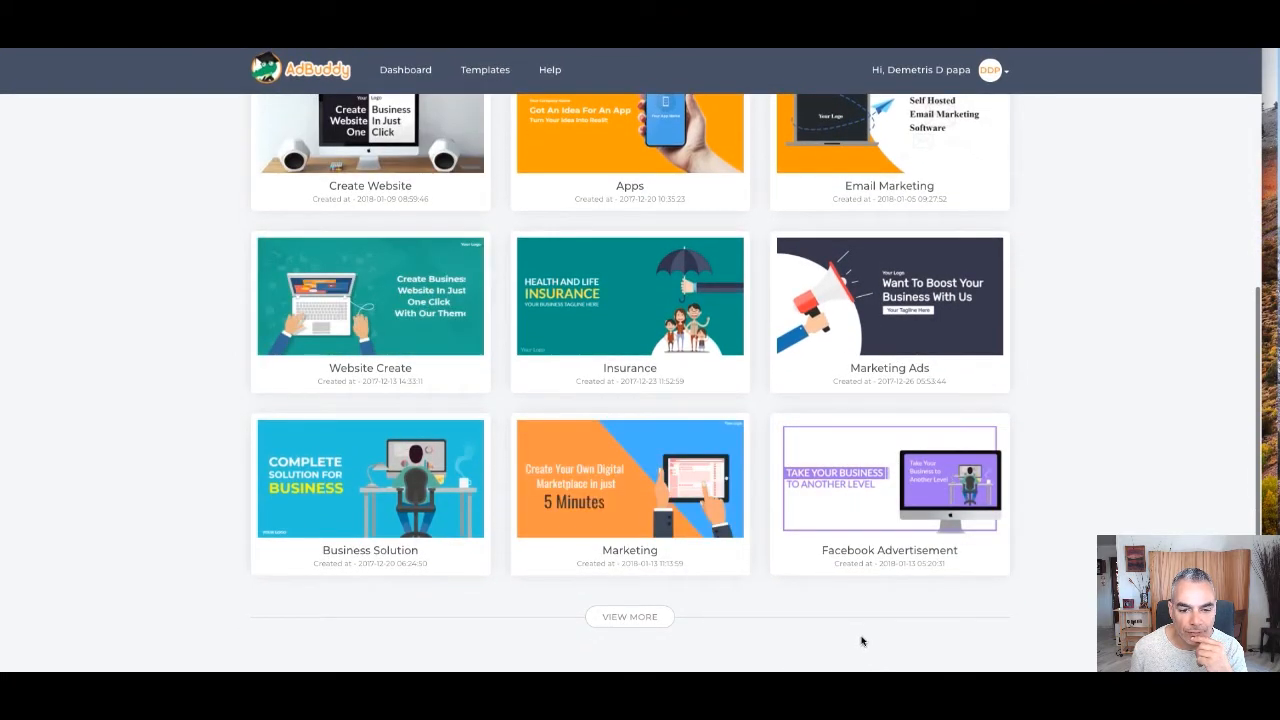
pyautogui.moveTo(838, 625)
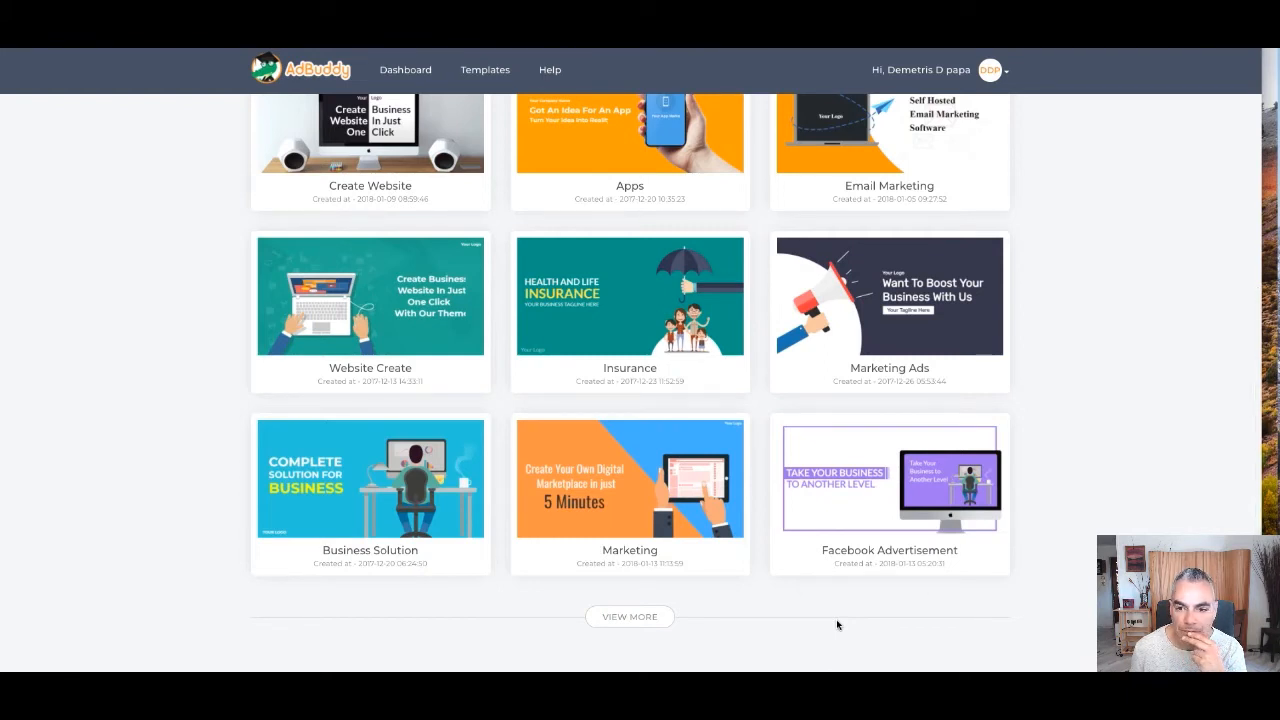
pyautogui.moveTo(370, 296)
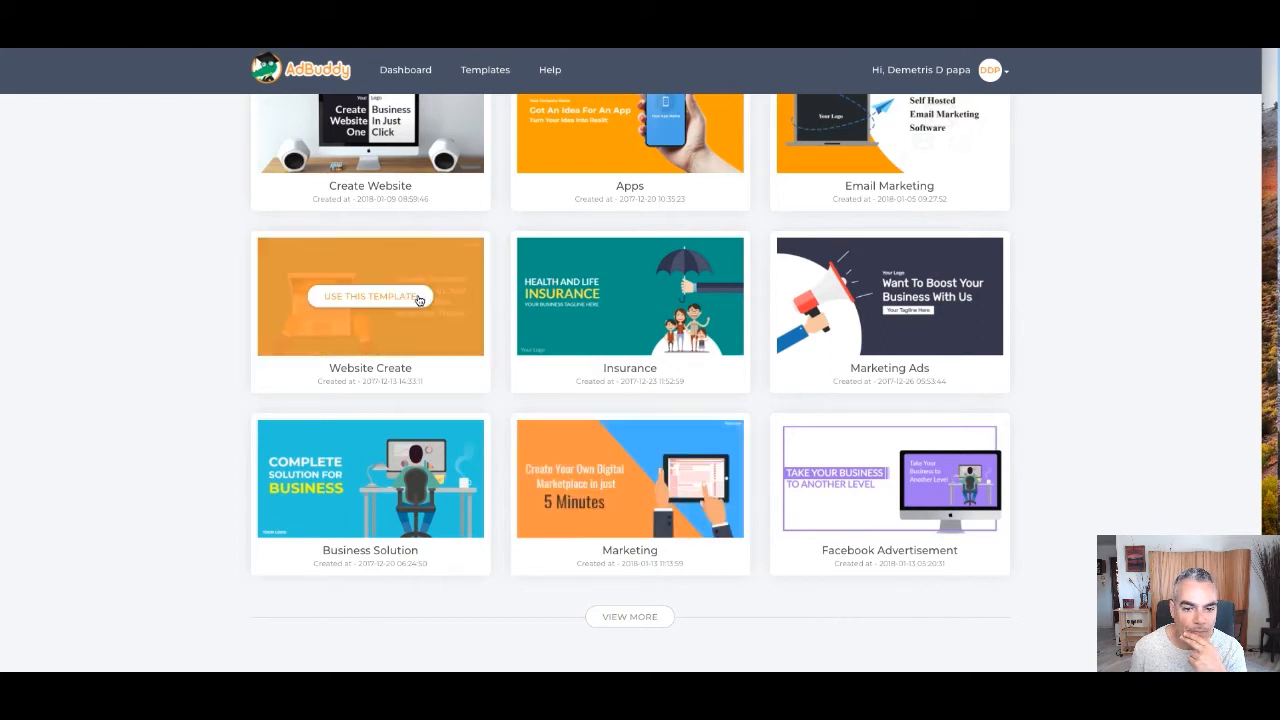
pyautogui.moveTo(405, 489)
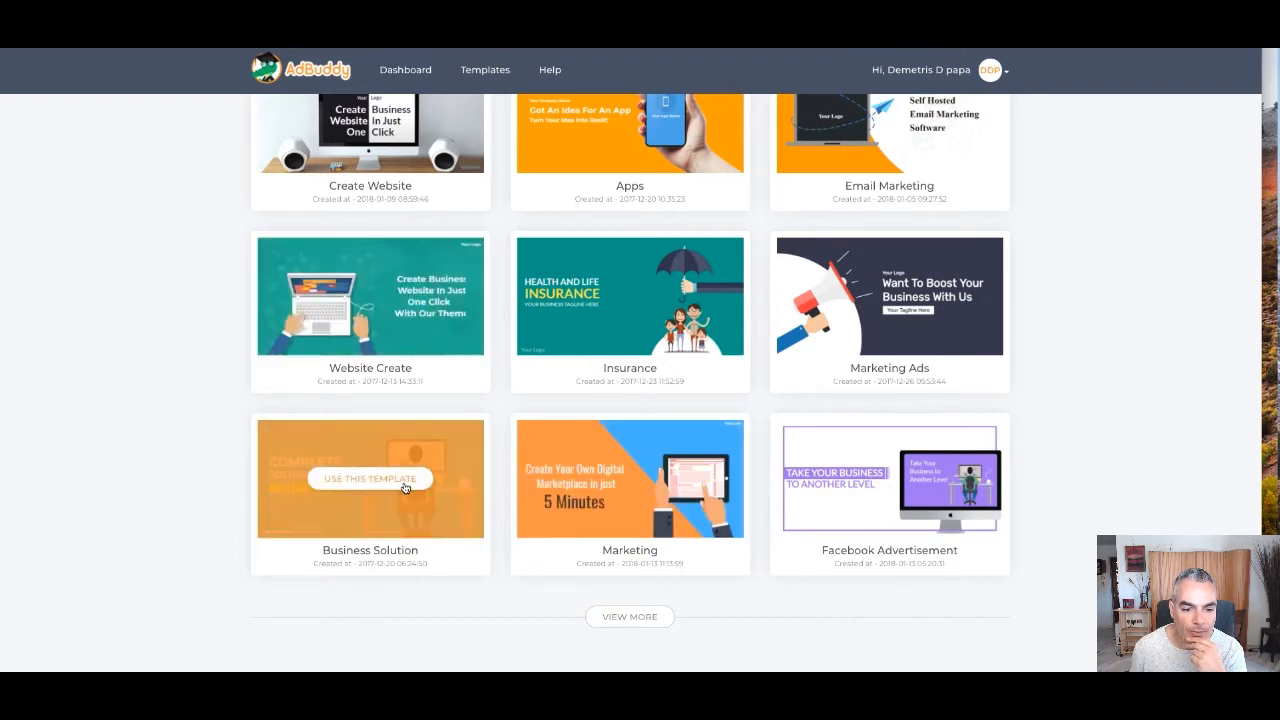
# - Use the Business Solution template to open the design editor
pyautogui.click(369, 478)
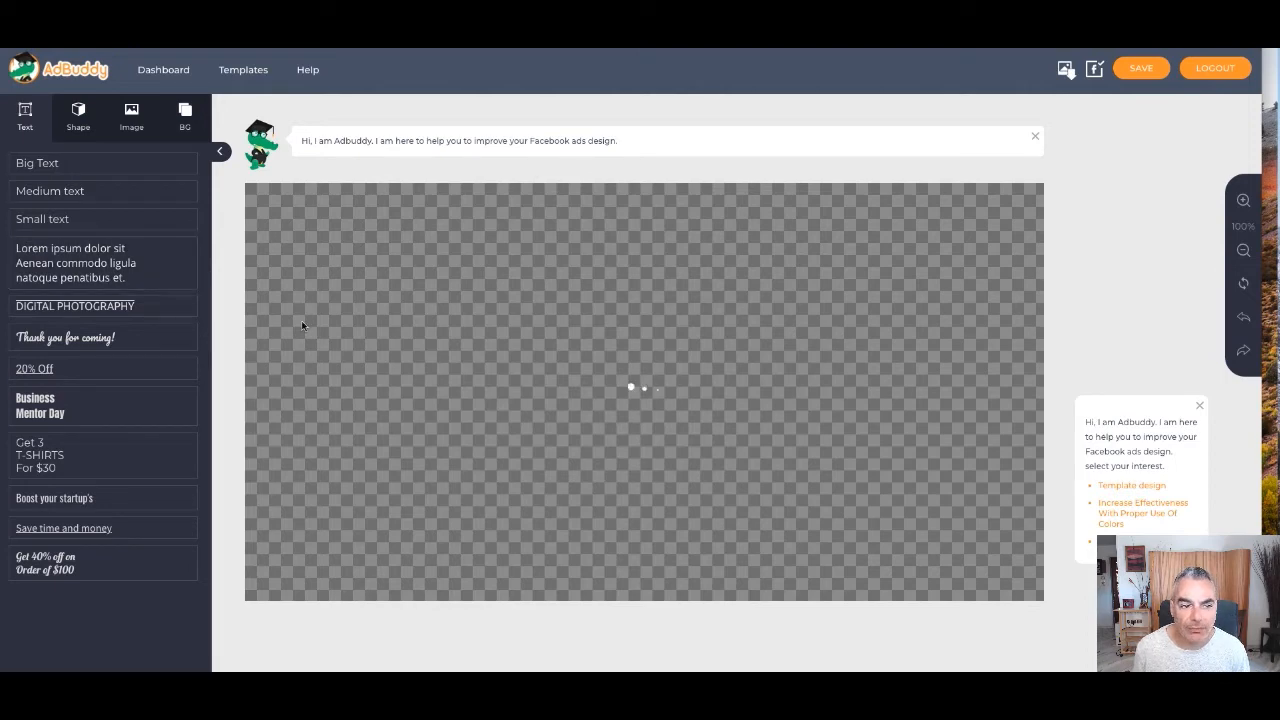
pyautogui.moveTo(963, 310)
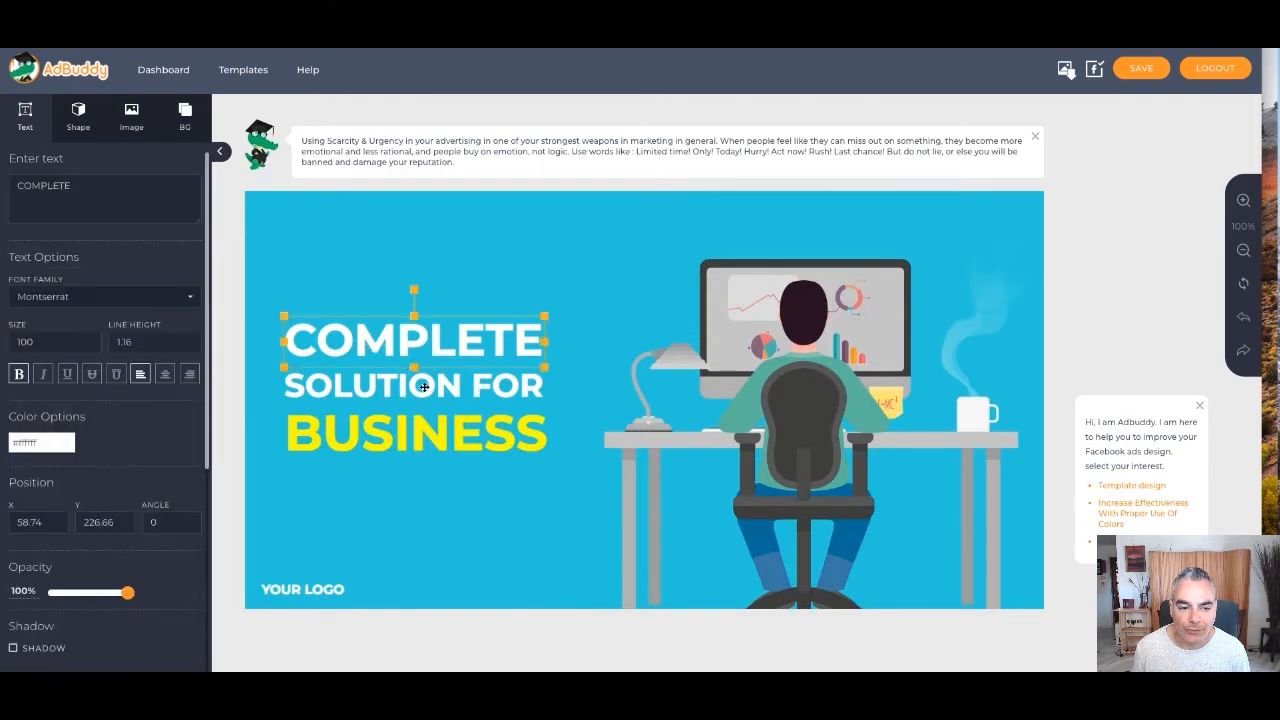
# - Replace the YOUR LOGO placeholder text with D-PAPA.COM
pyautogui.click(302, 589)
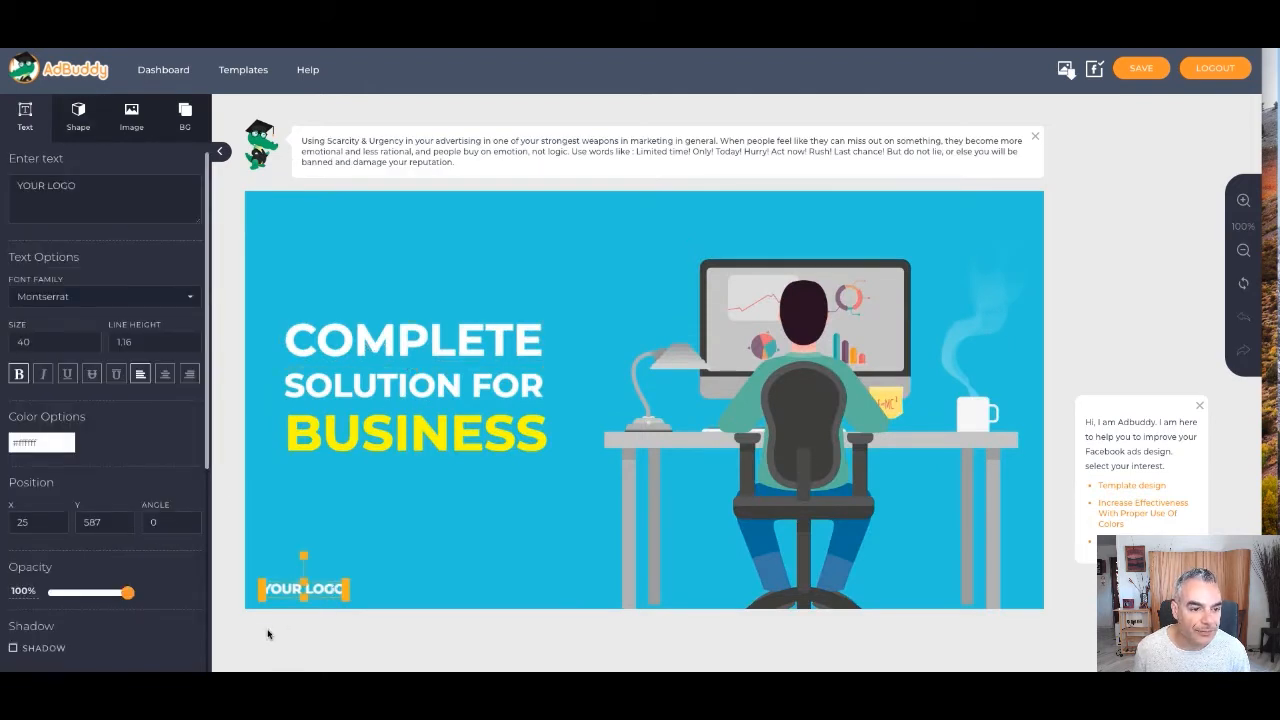
pyautogui.moveTo(303, 587); pyautogui.dragTo(315, 588)
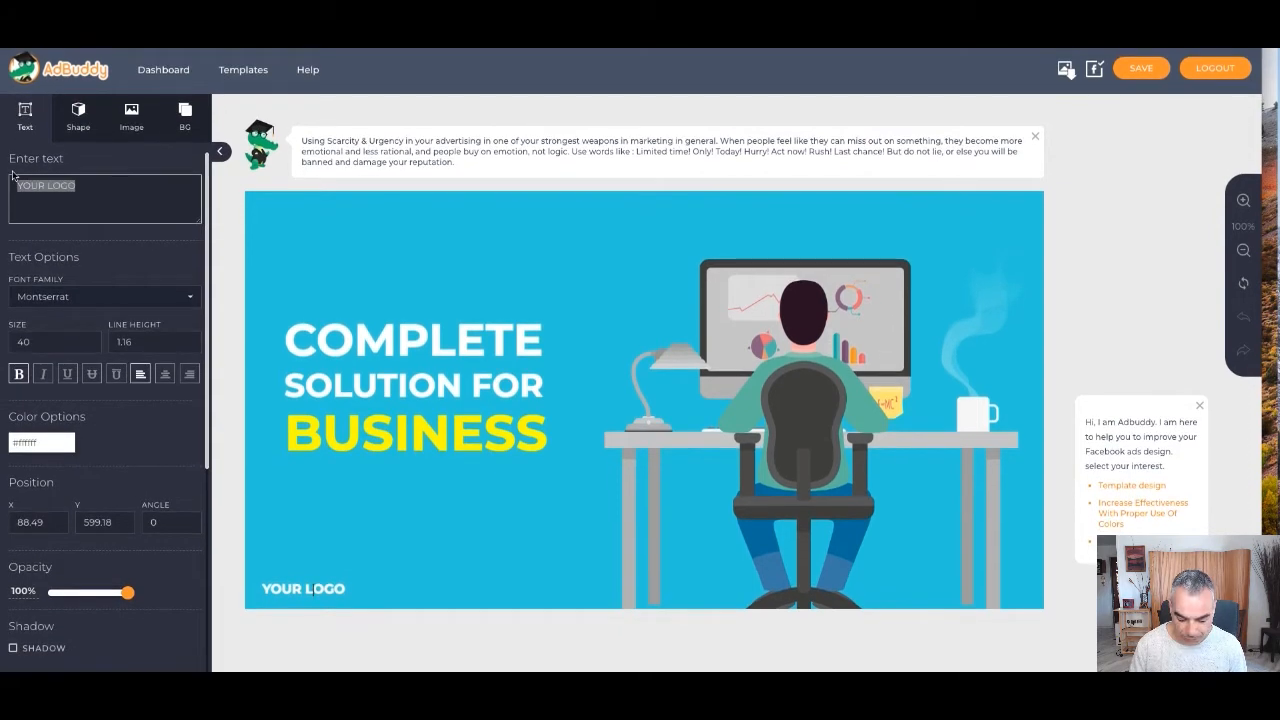
pyautogui.write('D-P')
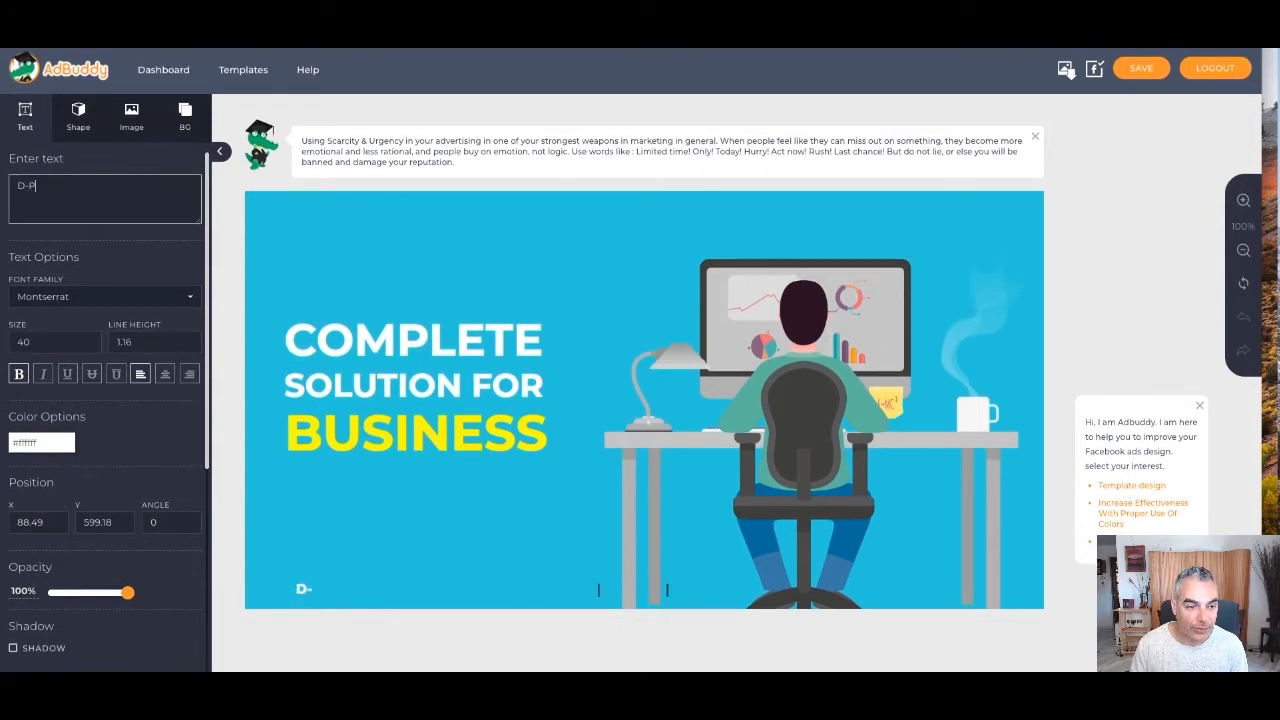
pyautogui.write('APA.COM')
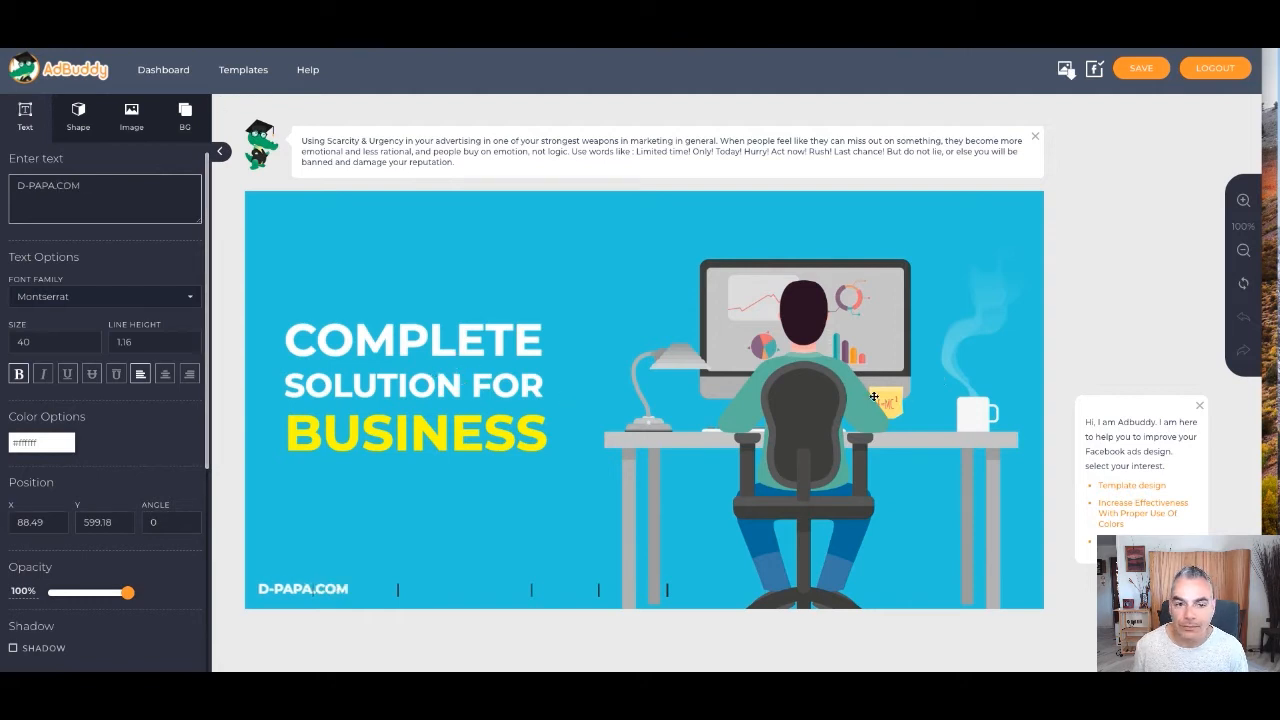
pyautogui.moveTo(978, 185)
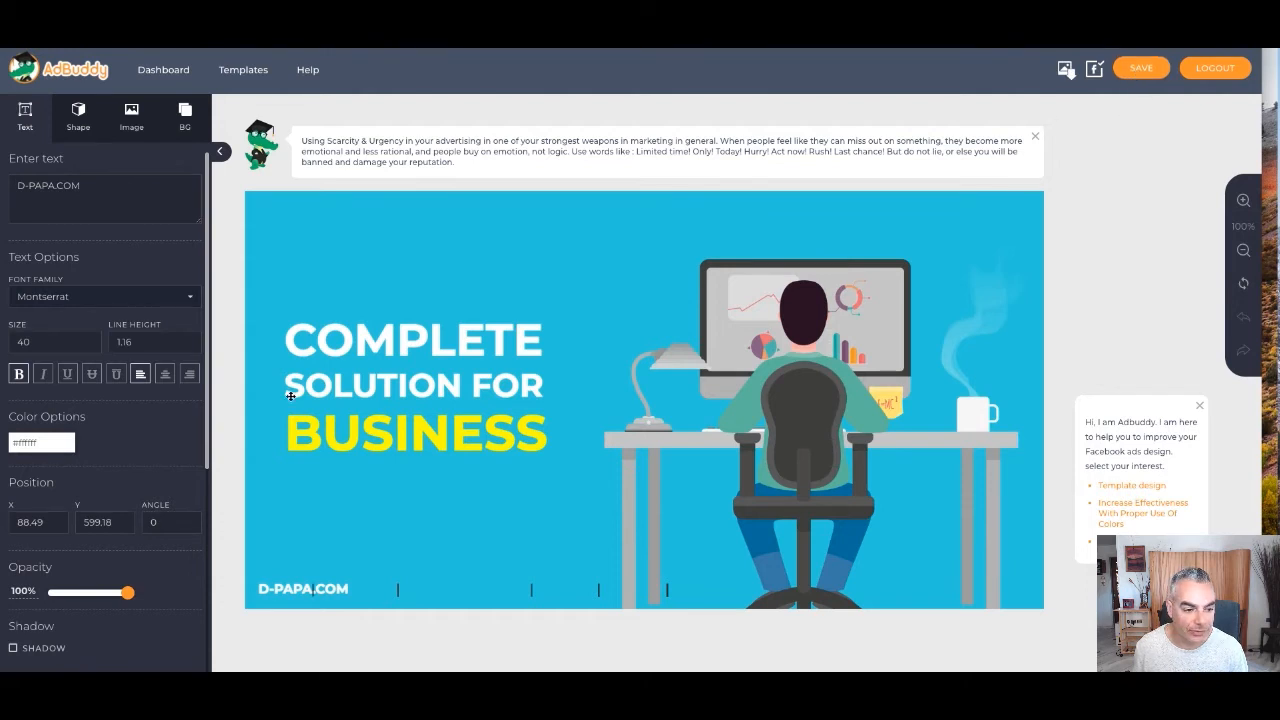
pyautogui.scroll(-3)
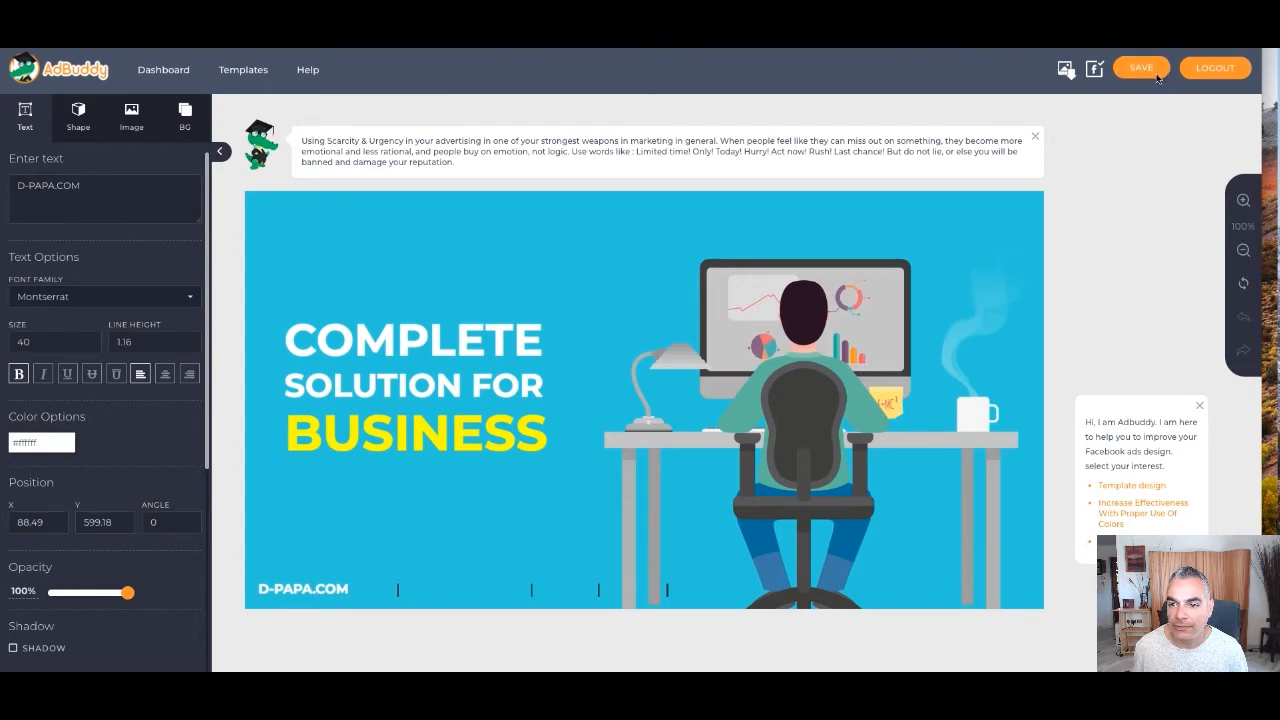
# - Run the ad check, confirm a perfect Facebook rating with 12% text, and close it
pyautogui.click(1140, 67)
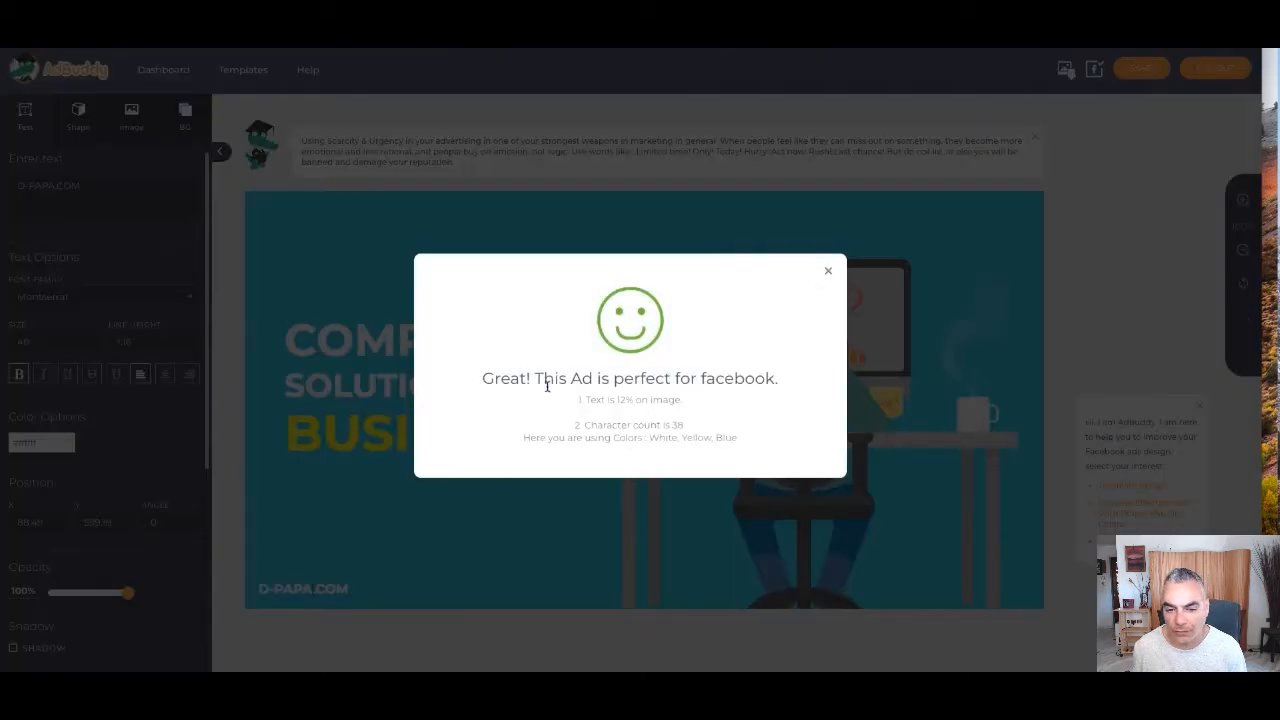
pyautogui.moveTo(850, 275)
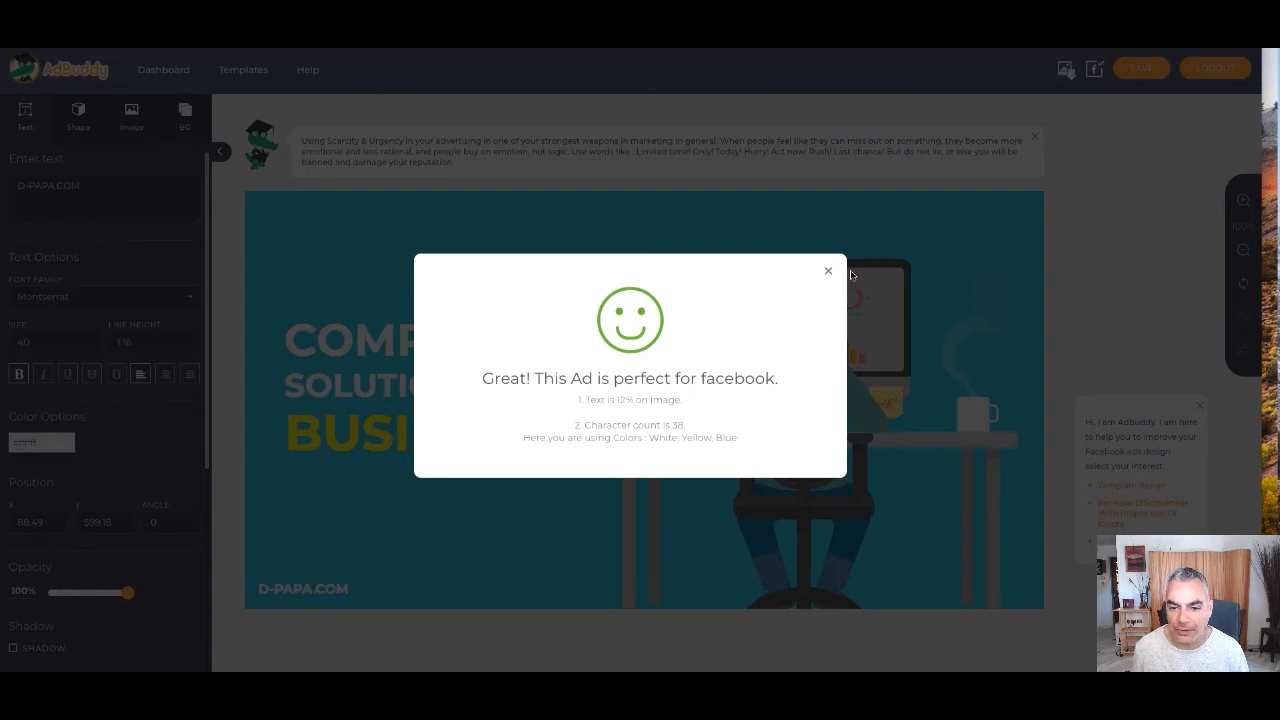
pyautogui.click(827, 270)
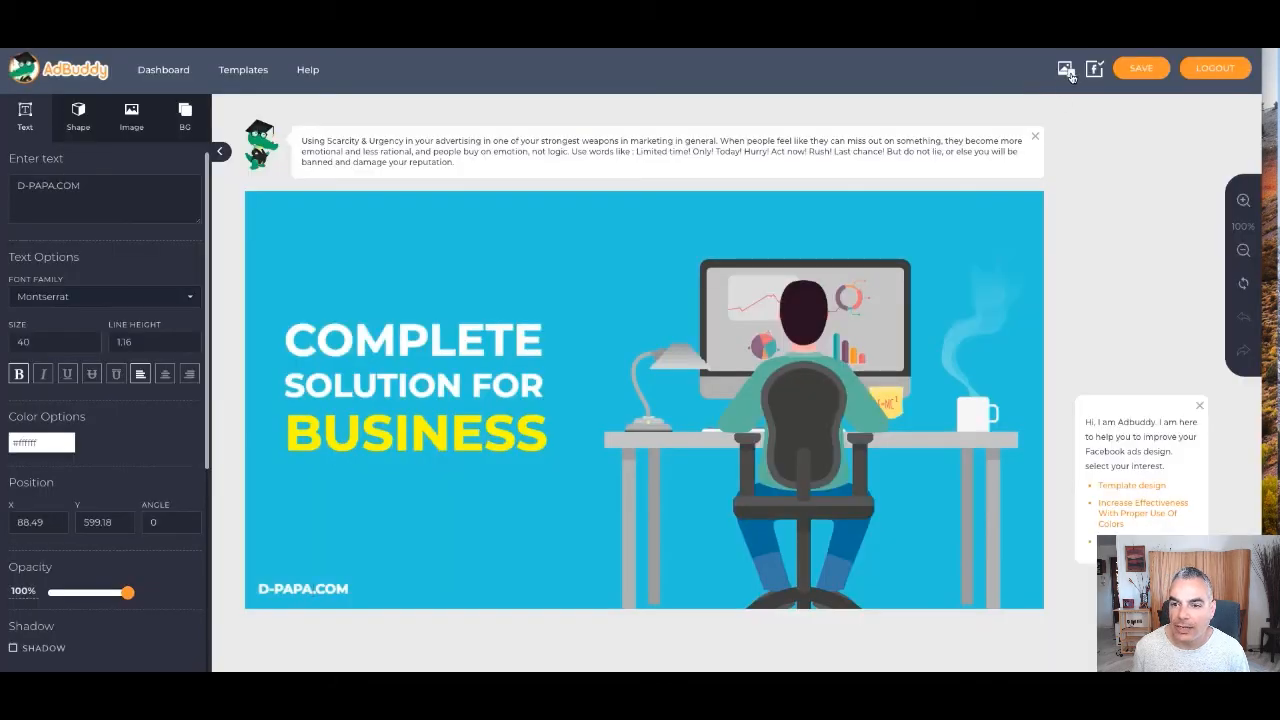
# - Download the ad as a PNG, saving template.png to the Desktop
pyautogui.click(1065, 68)
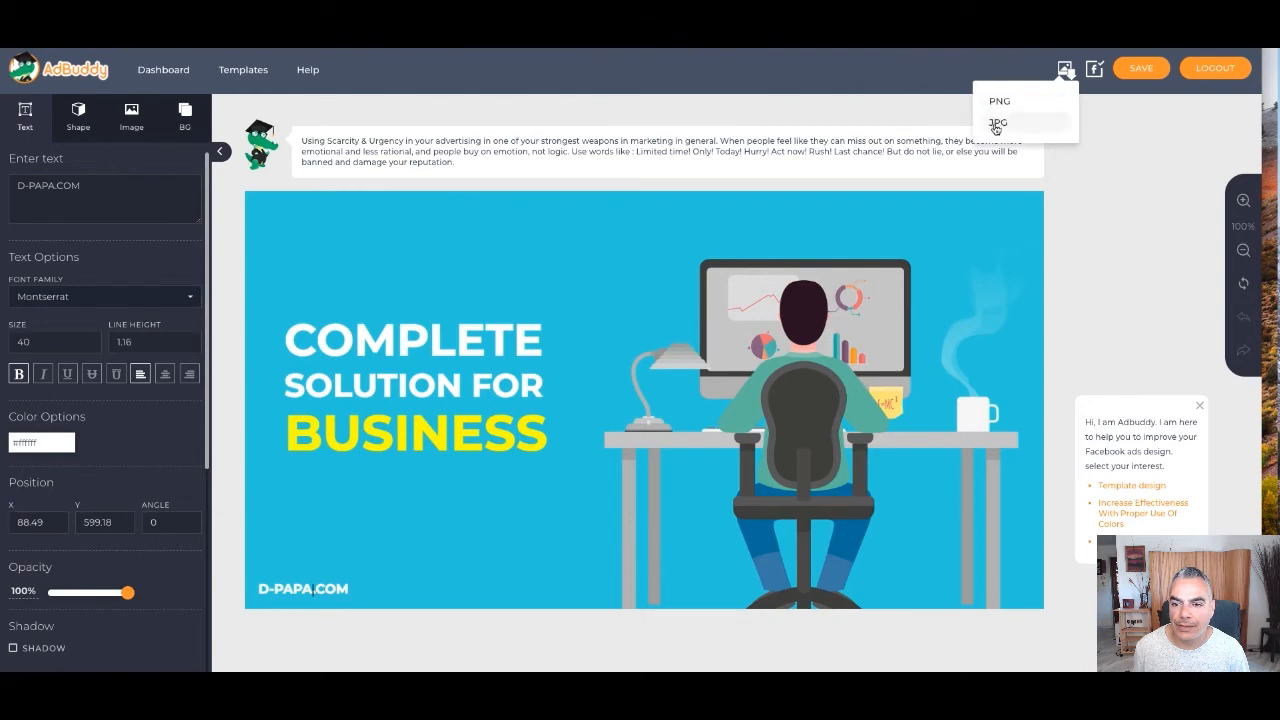
pyautogui.click(997, 124)
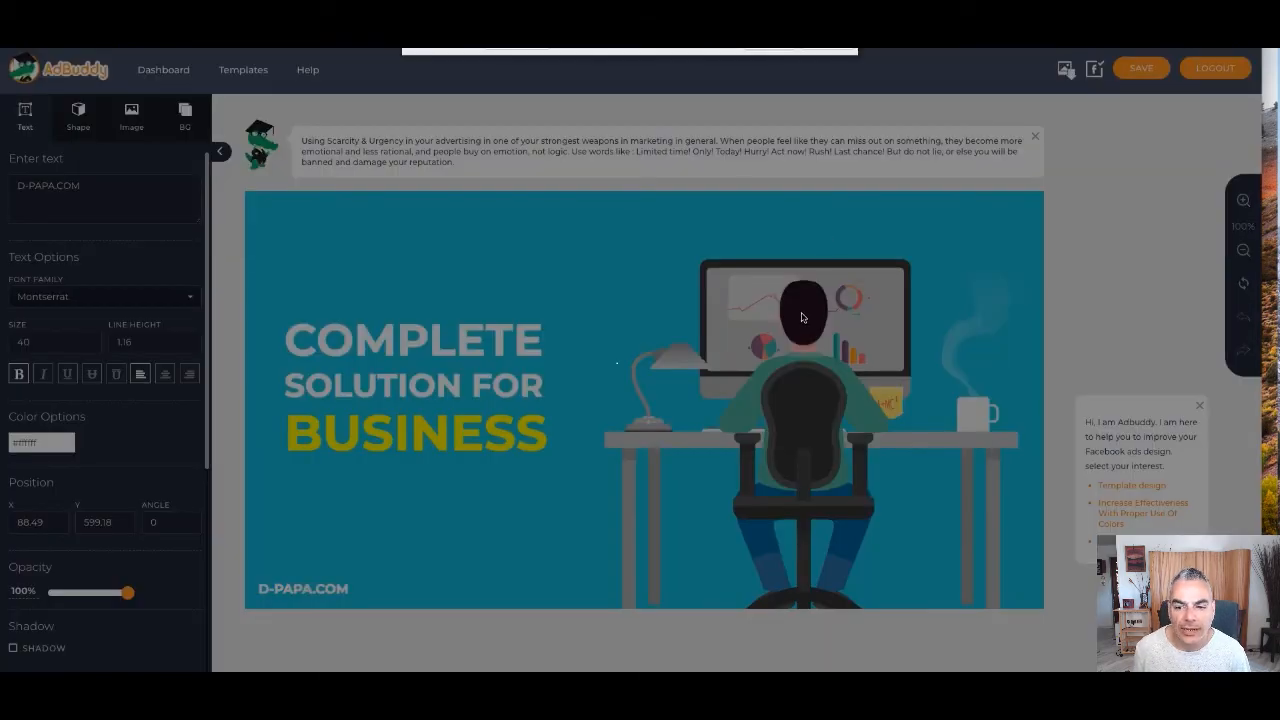
pyautogui.click(1139, 67)
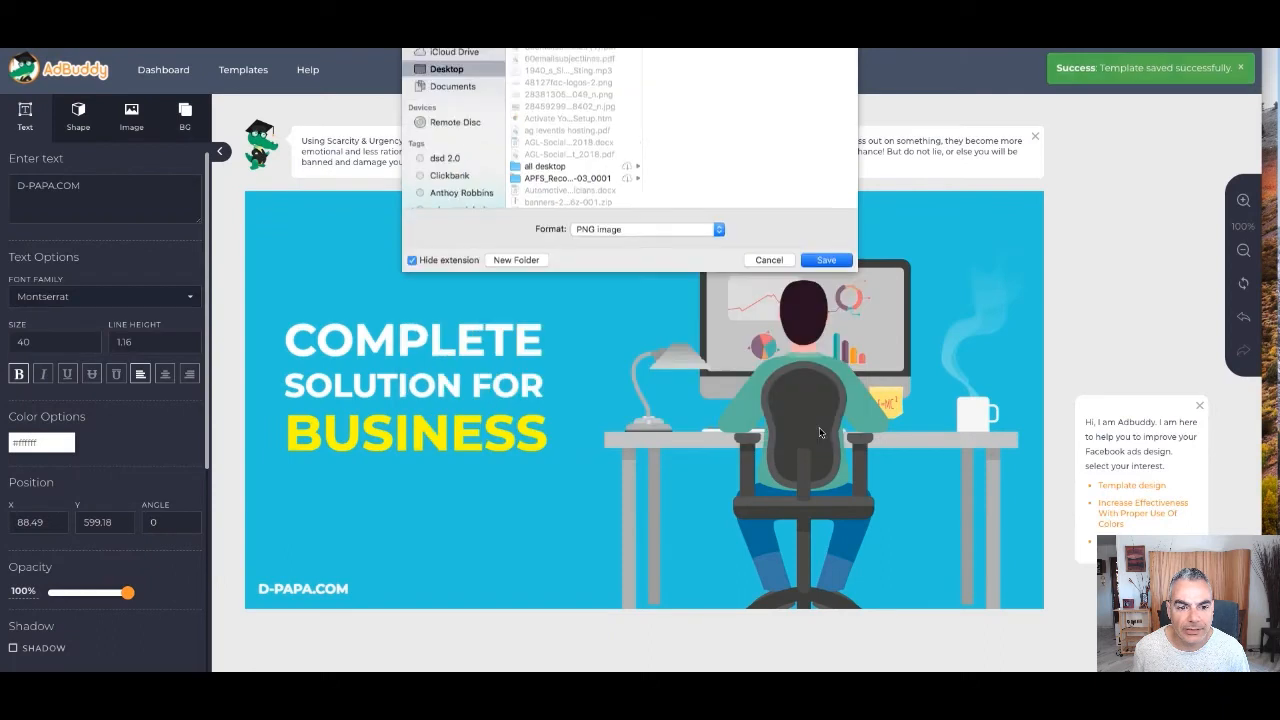
pyautogui.click(825, 260)
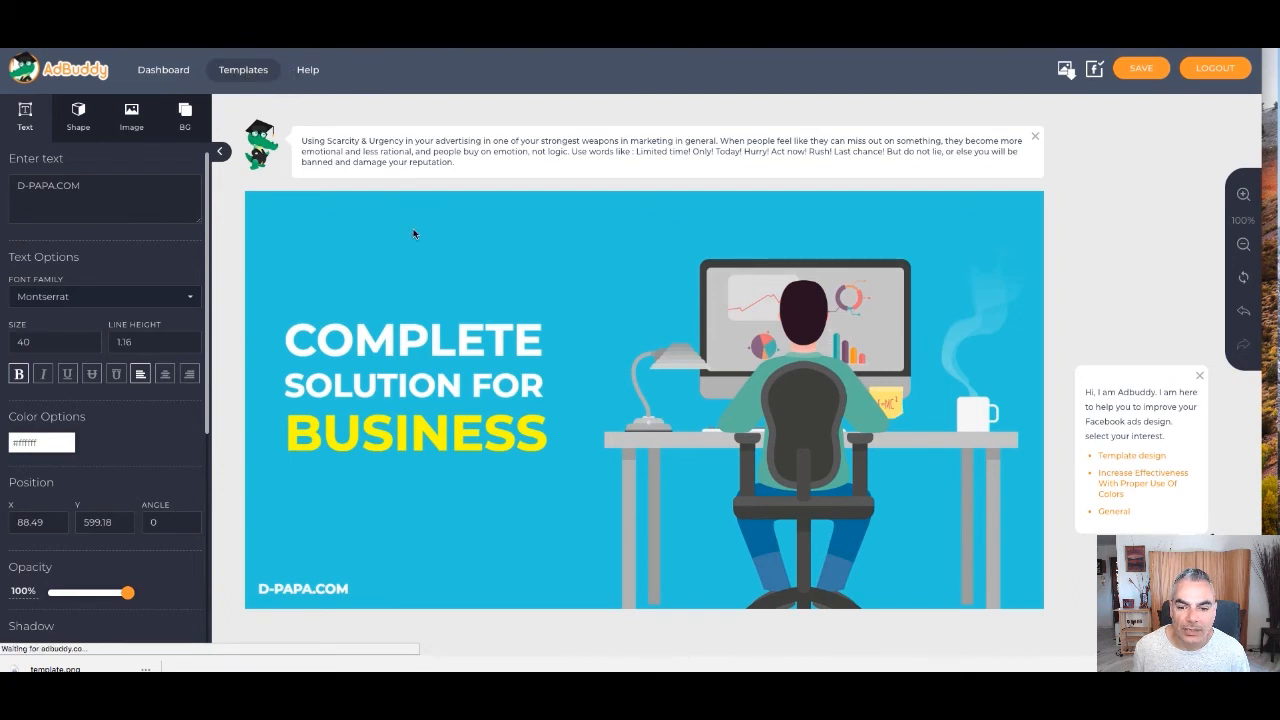
# - Go to the Templates gallery from the top navigation bar
pyautogui.click(242, 69)
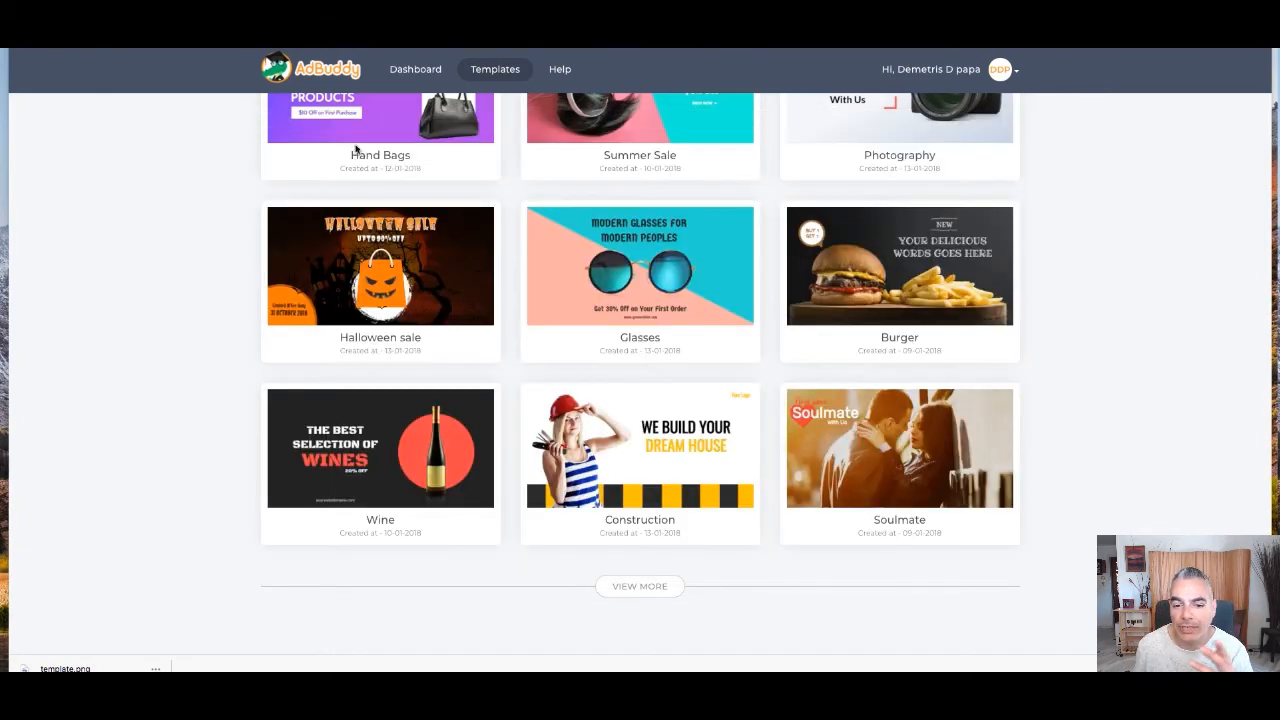
# - Scroll through the Templates page and load more designs with View More
pyautogui.scroll(3)
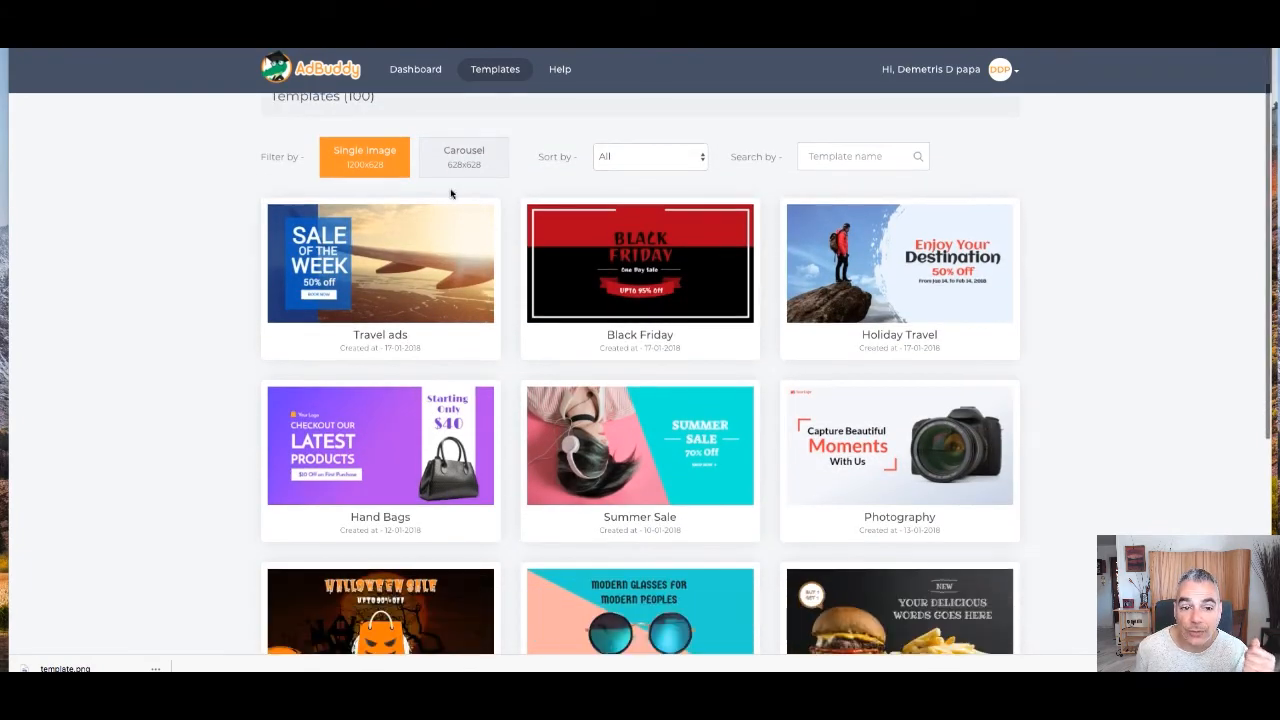
pyautogui.scroll(-3)
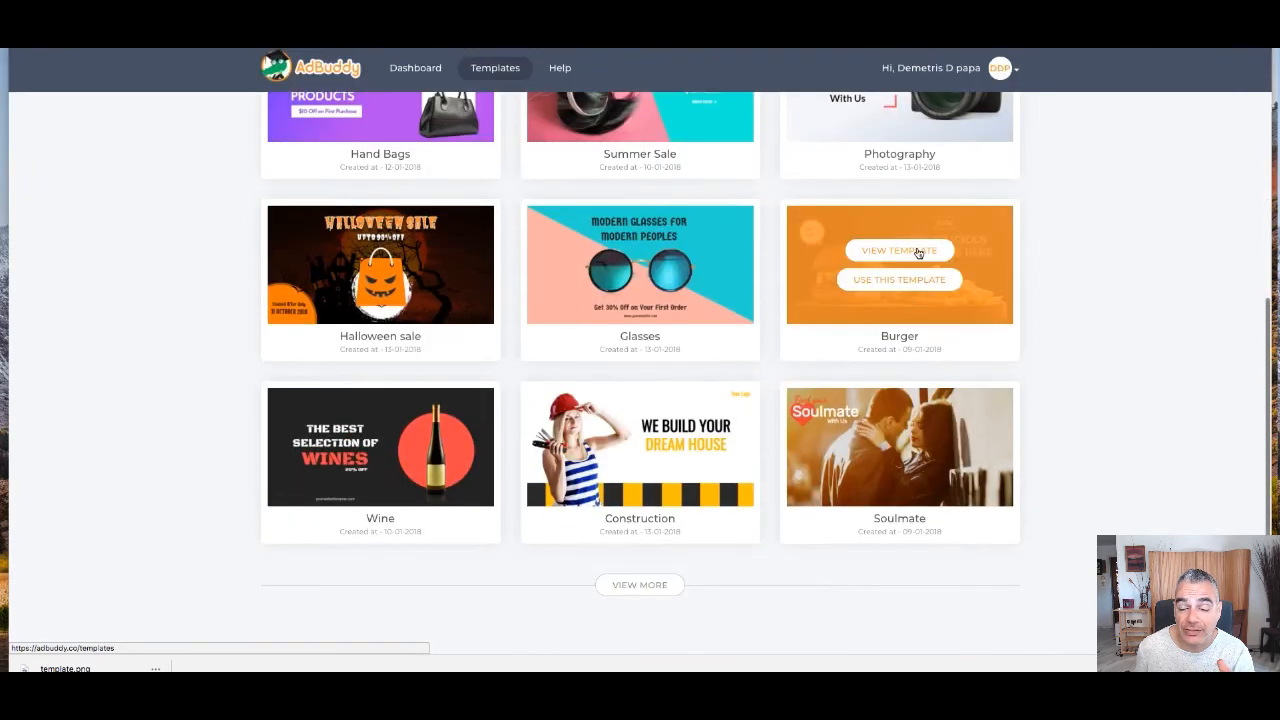
pyautogui.scroll(3)
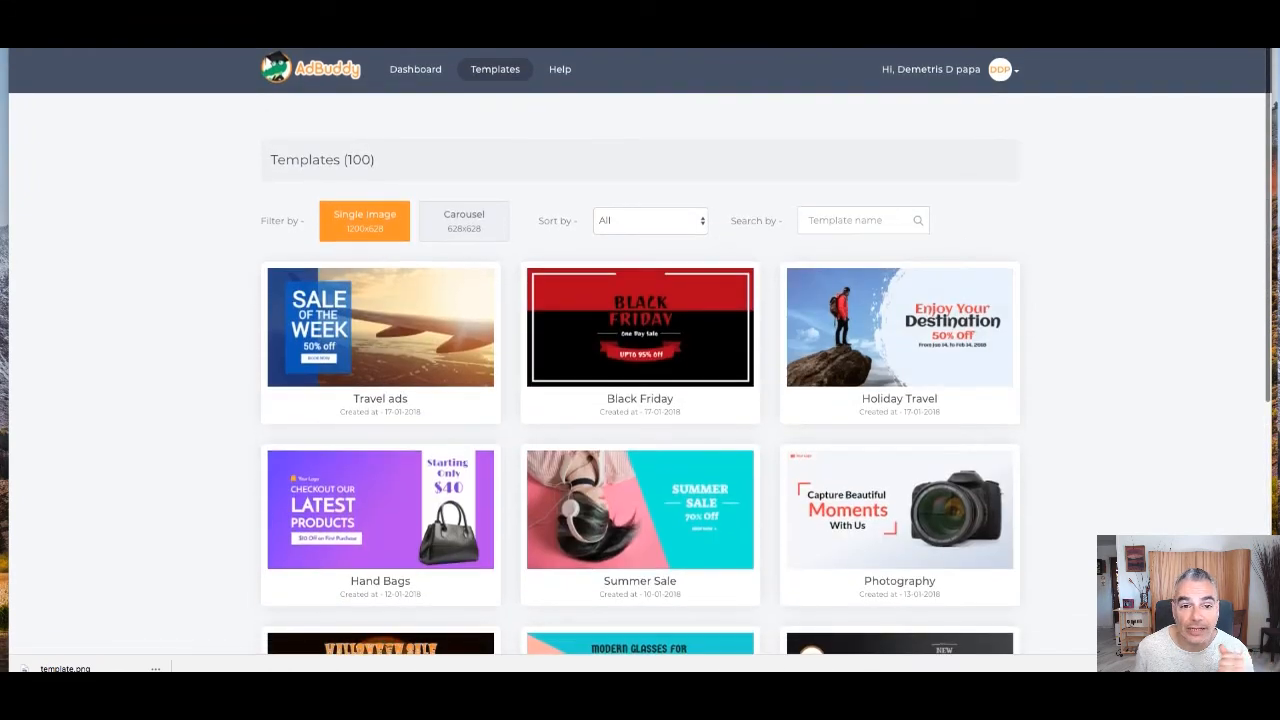
pyautogui.moveTo(454, 78)
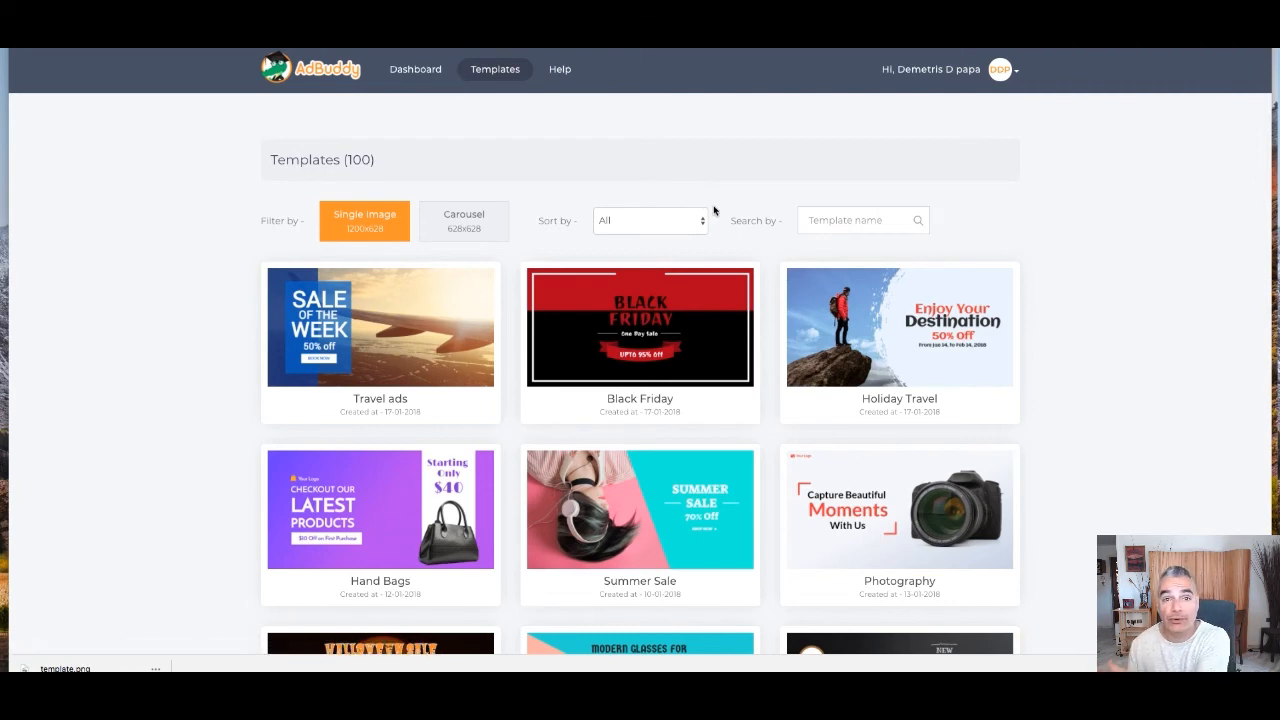
pyautogui.moveTo(717, 200)
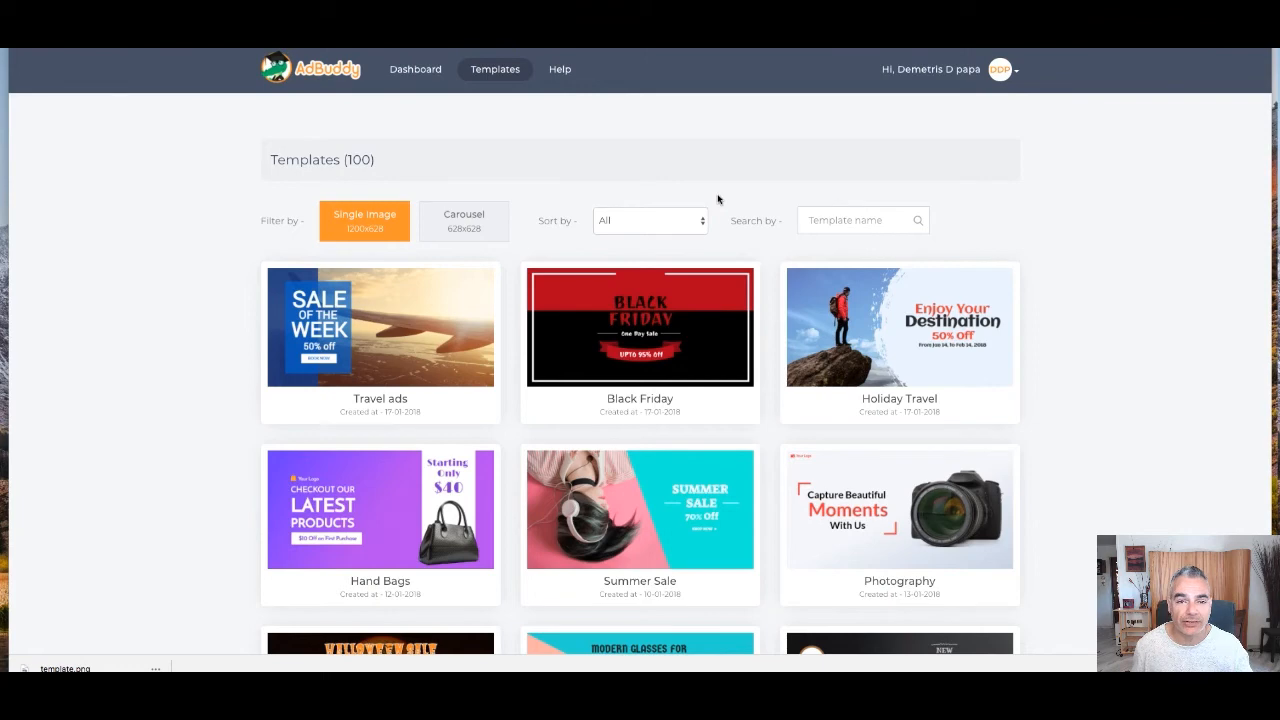
pyautogui.moveTo(323, 176)
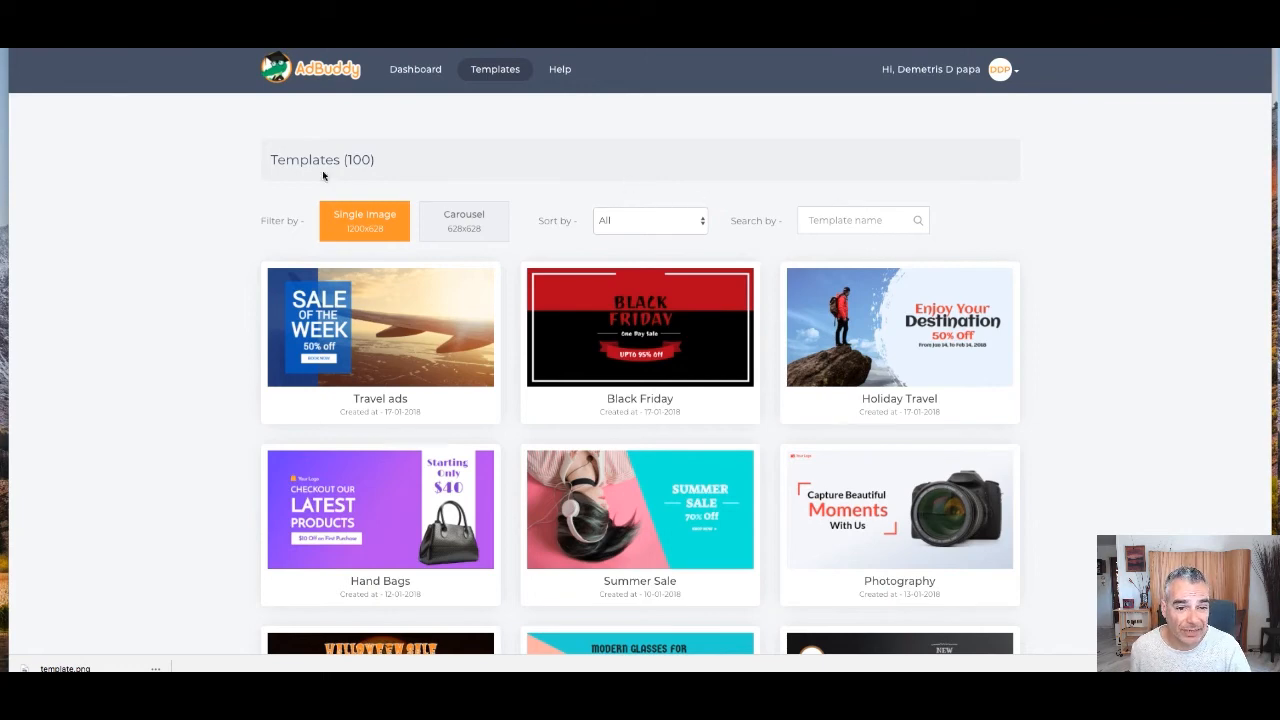
pyautogui.moveTo(497, 163)
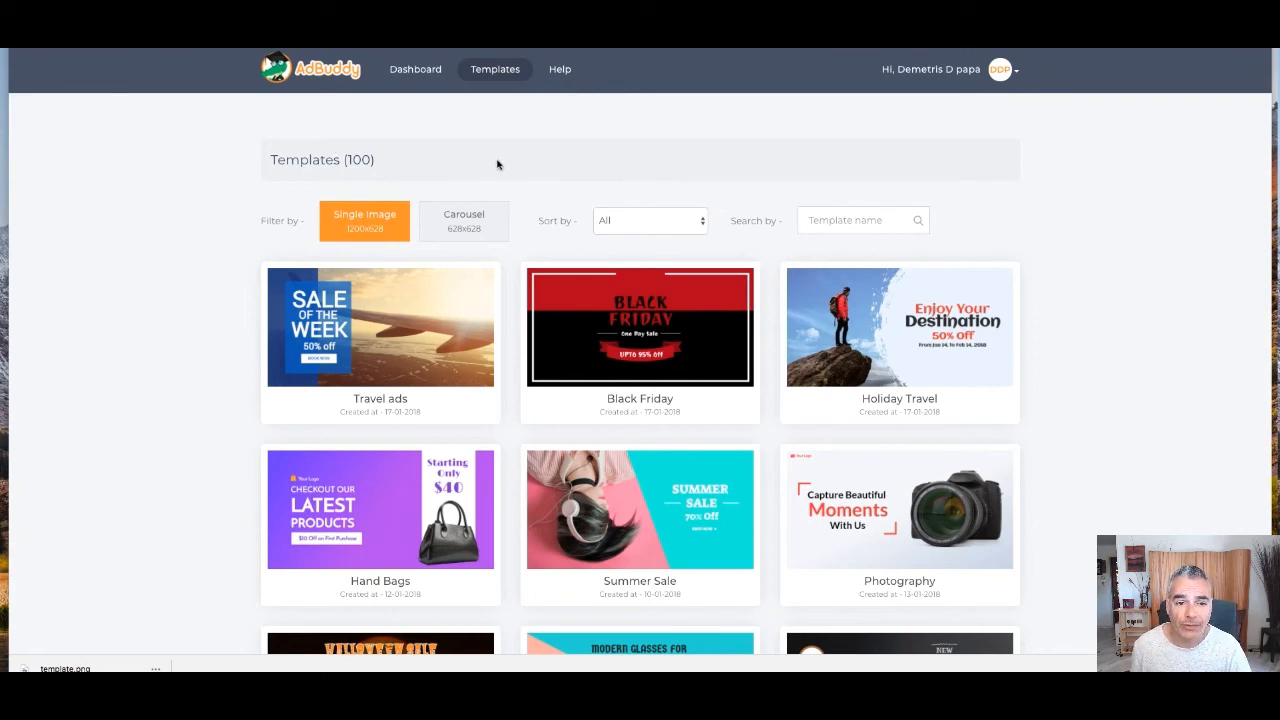
pyautogui.scroll(-3)
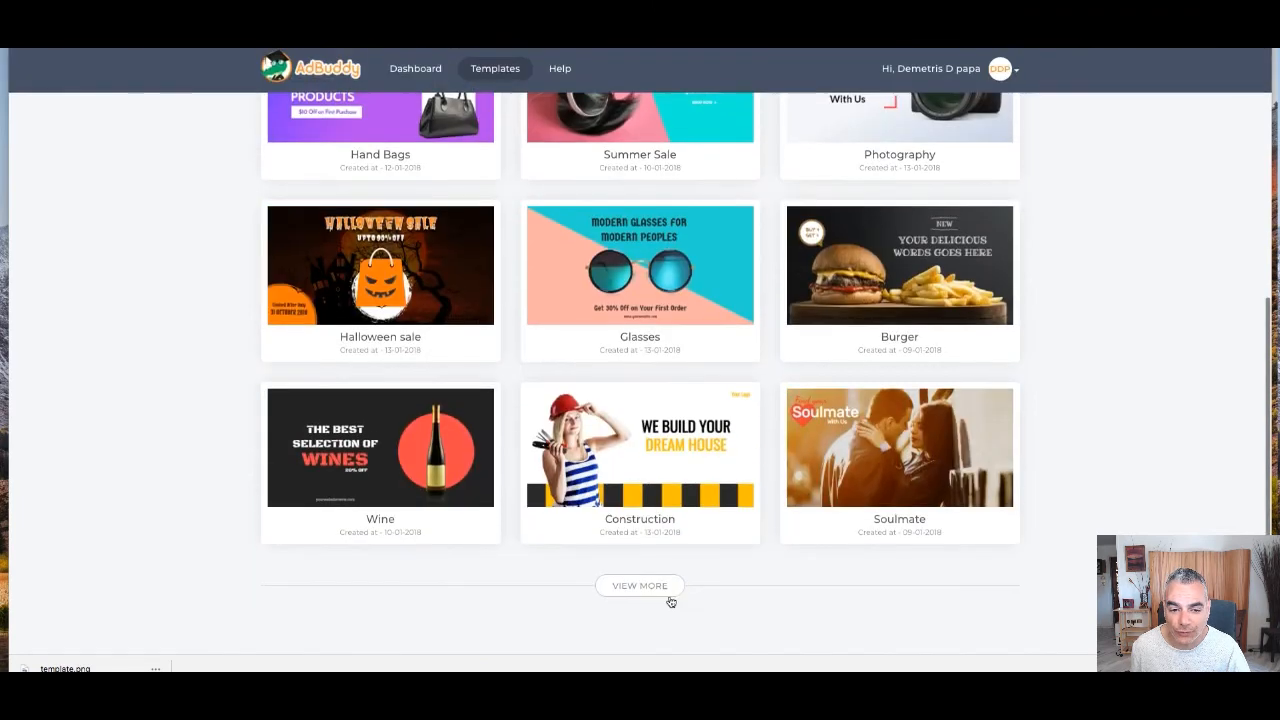
pyautogui.click(639, 585)
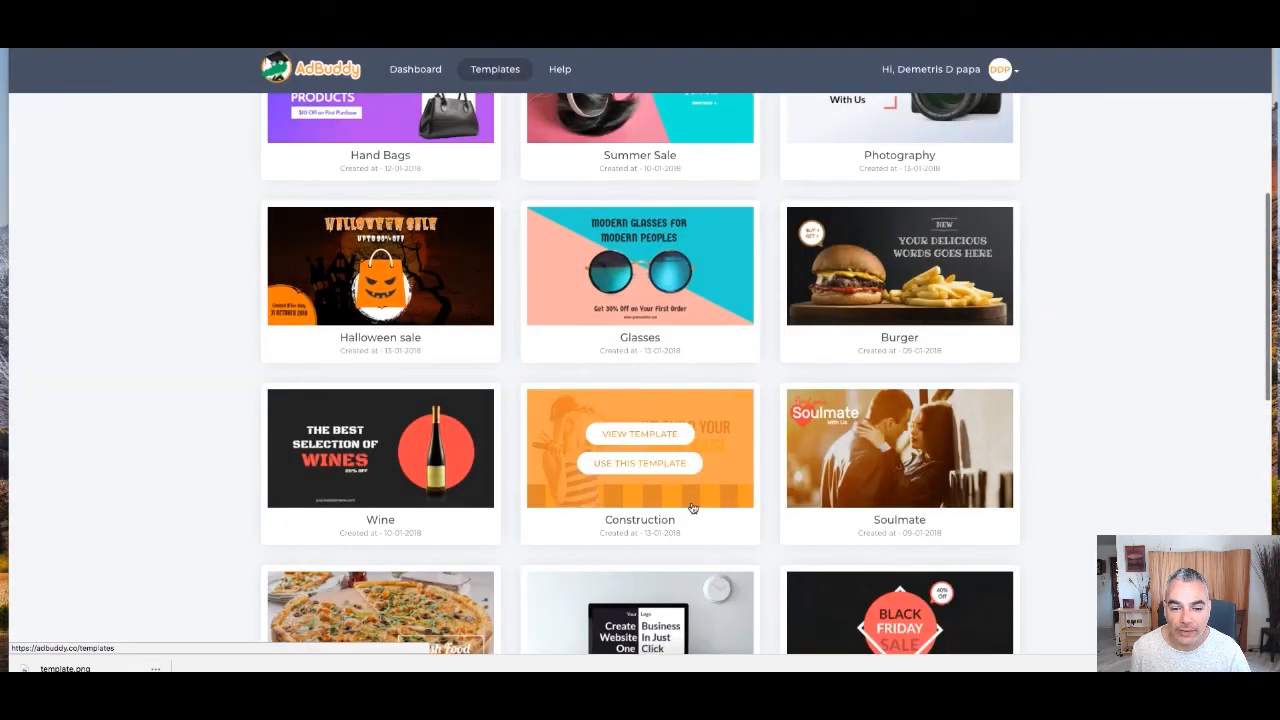
pyautogui.scroll(-3)
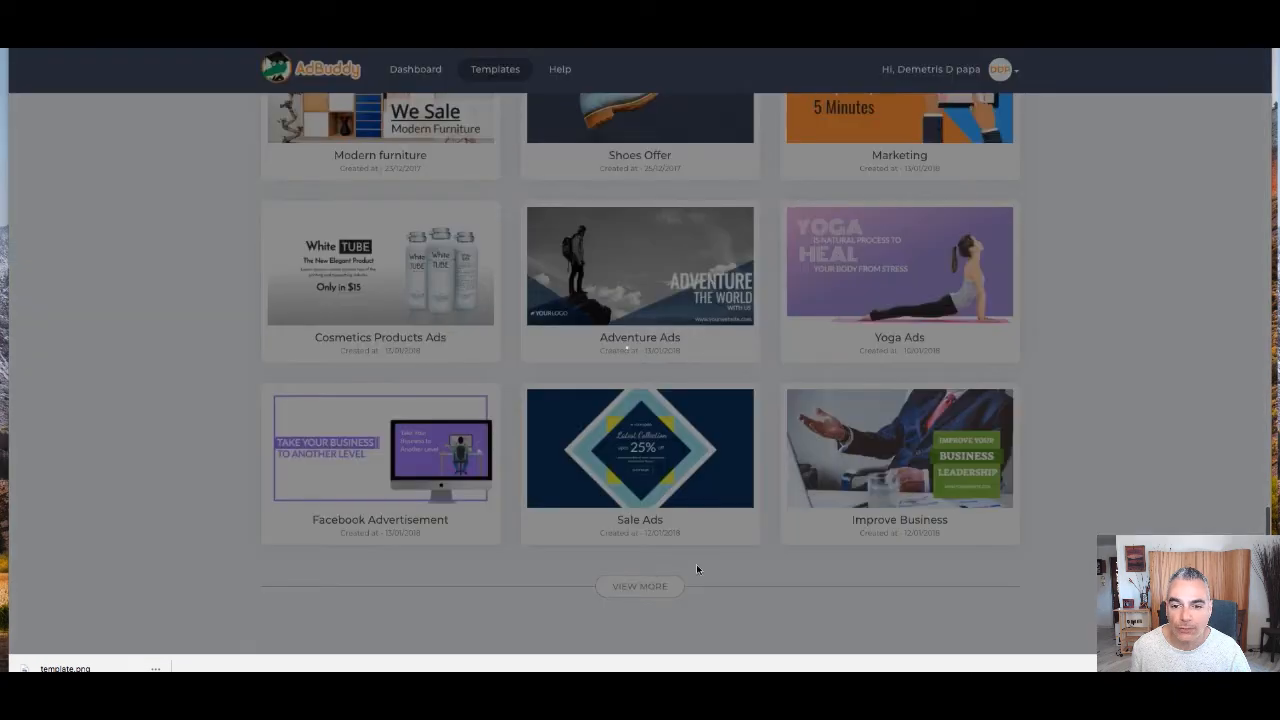
# - Load two more template batches, scrolling past Business Solution, Fashion and PayDay Loan
pyautogui.click(639, 586)
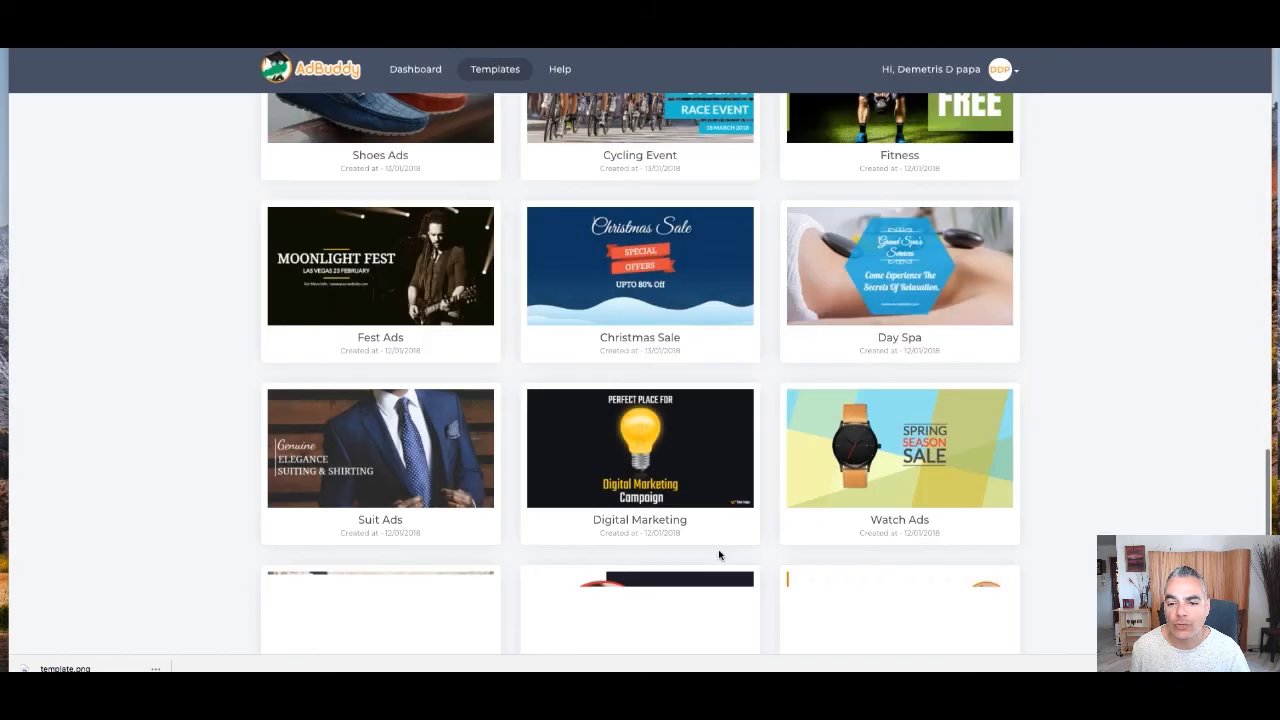
pyautogui.scroll(-3)
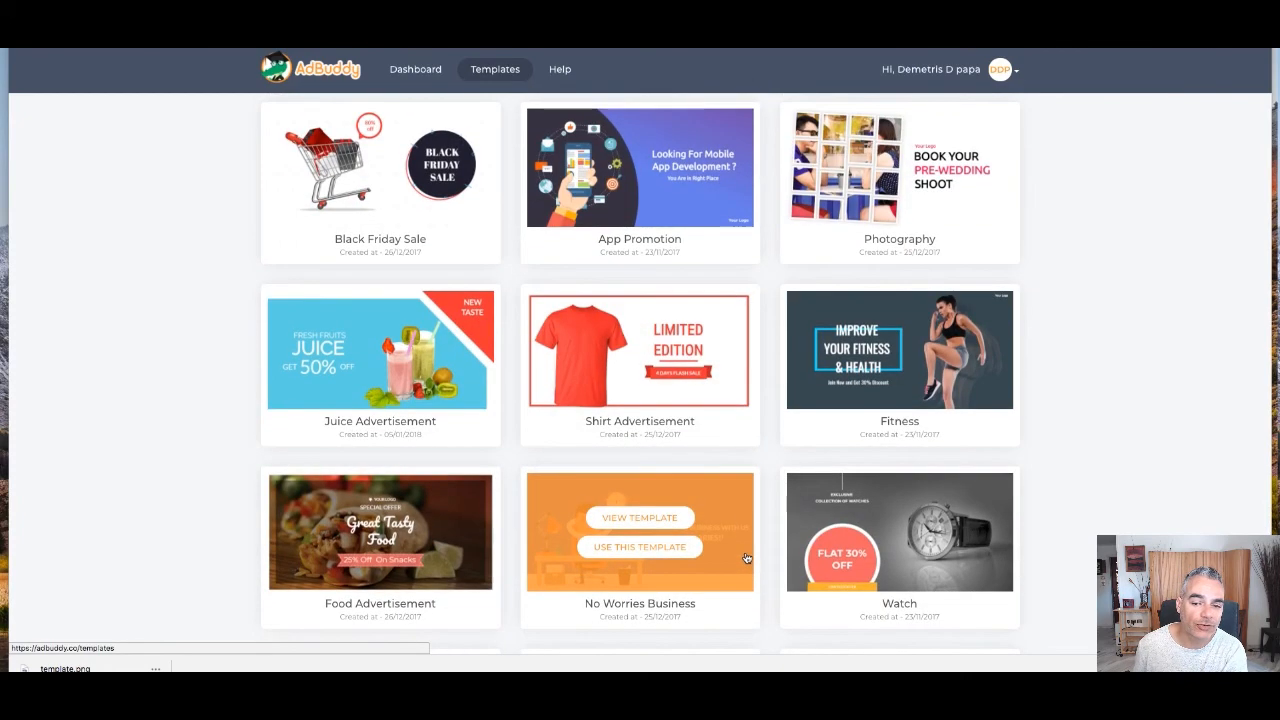
pyautogui.moveTo(746, 554)
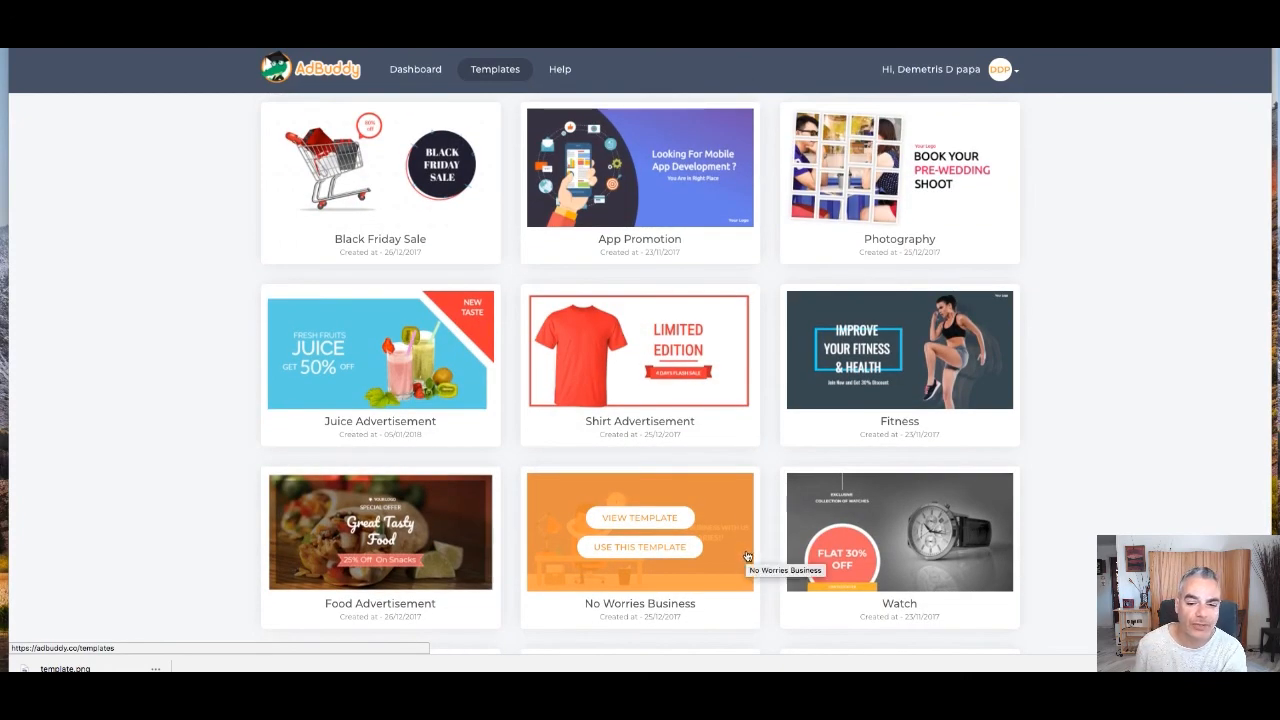
pyautogui.scroll(-3)
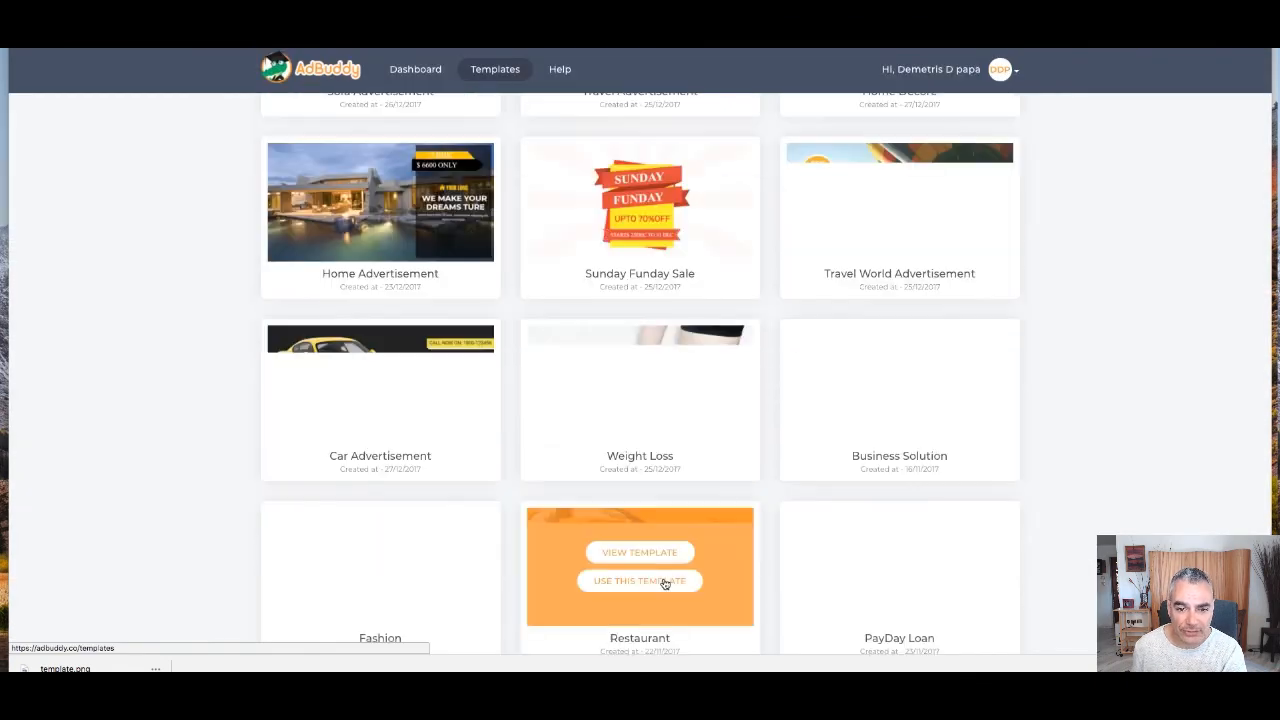
pyautogui.scroll(-3)
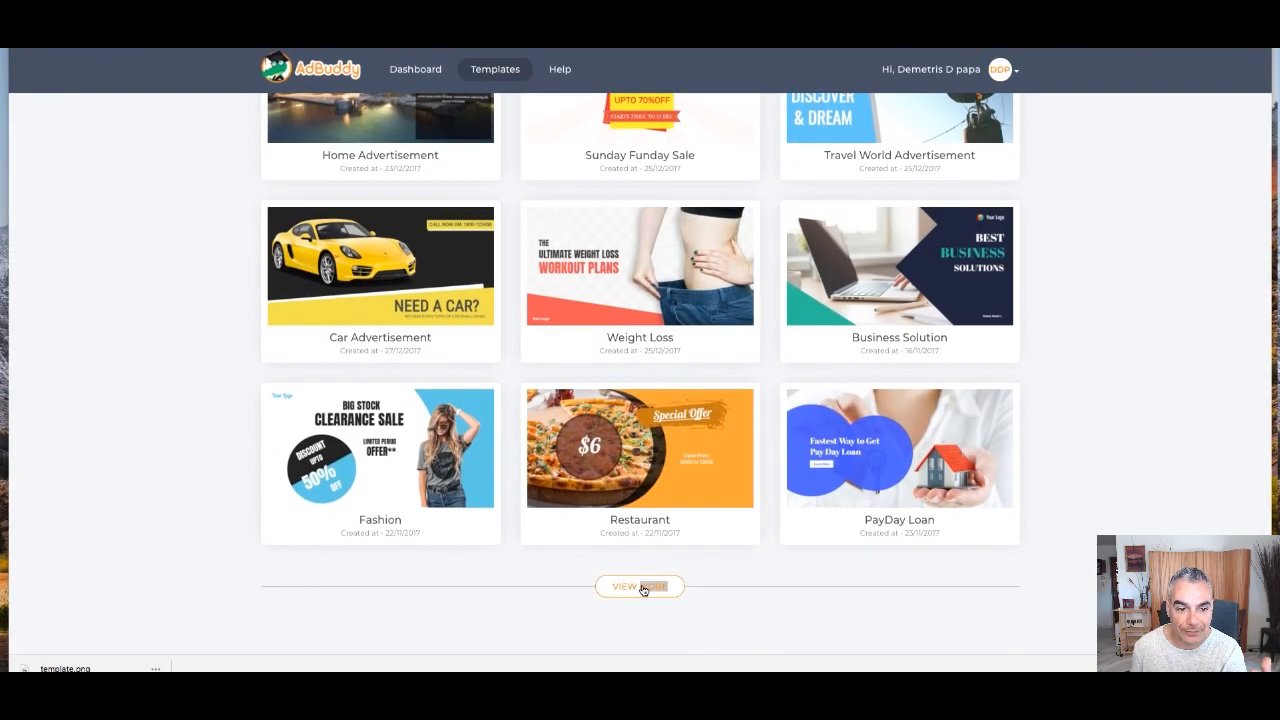
pyautogui.click(640, 586)
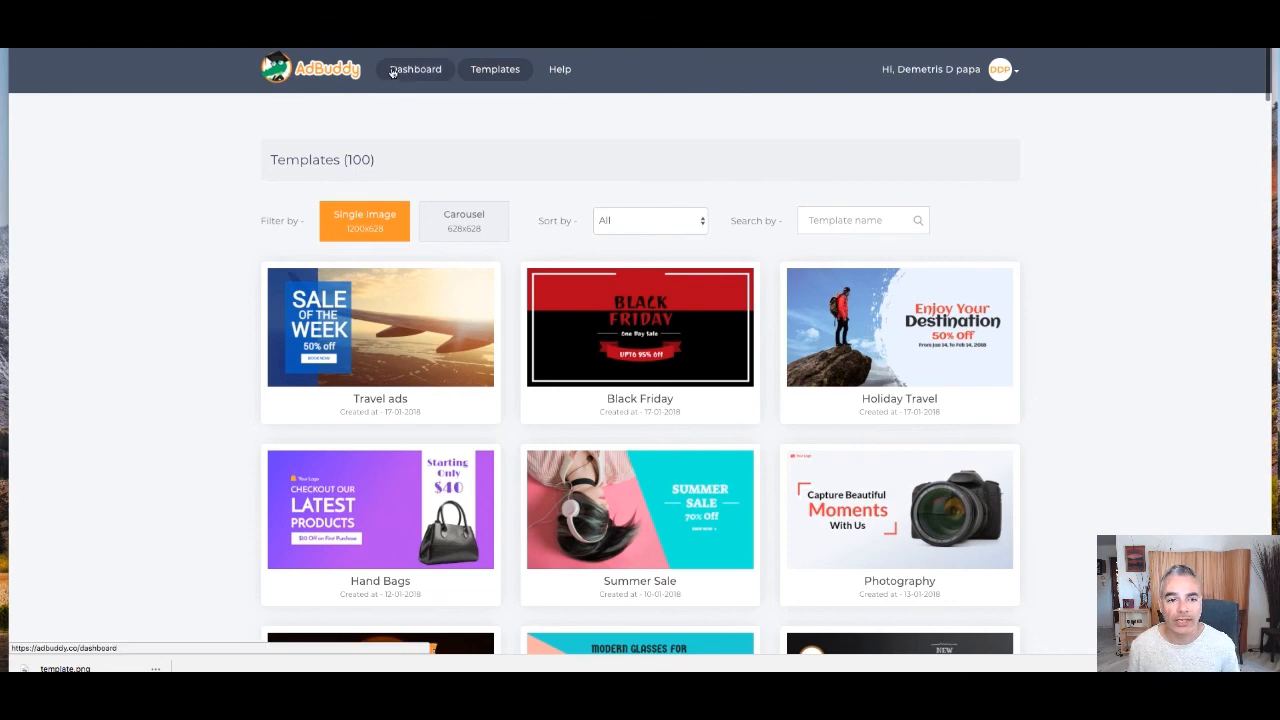
# - Return to the dashboard showing the DPAPA campaign with one ad and three empty slots
pyautogui.click(414, 69)
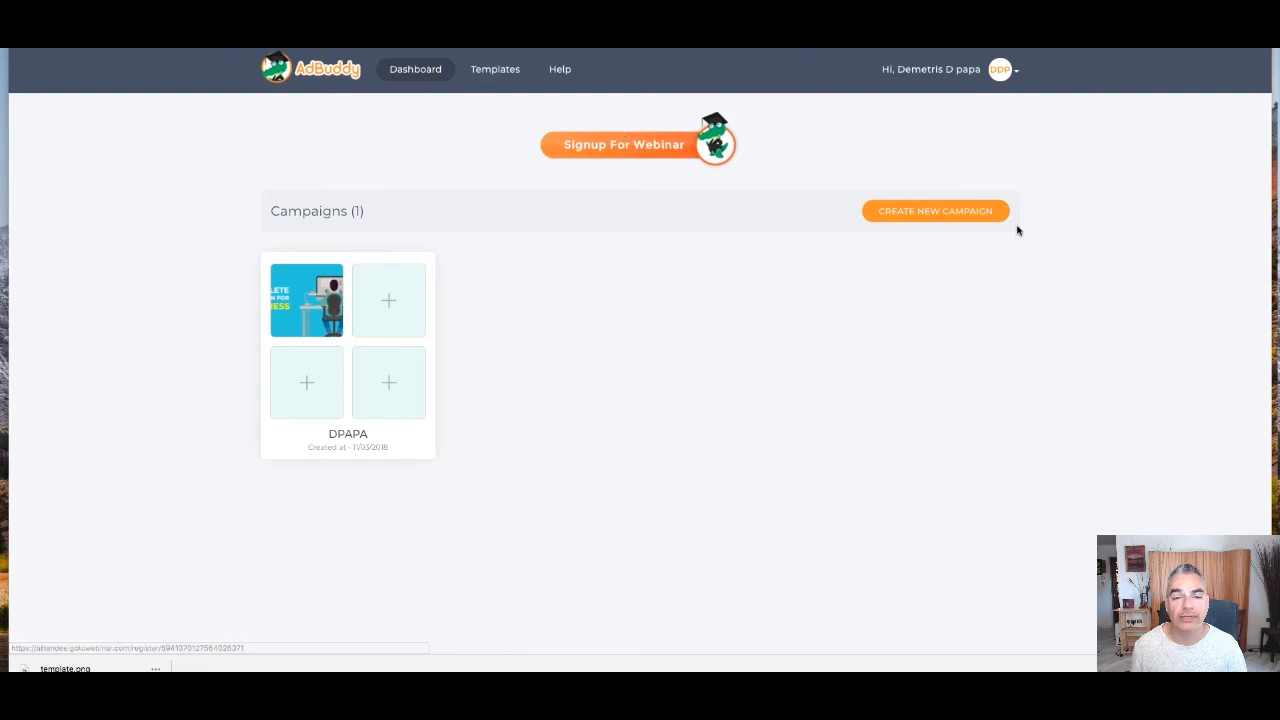
pyautogui.moveTo(1095, 70)
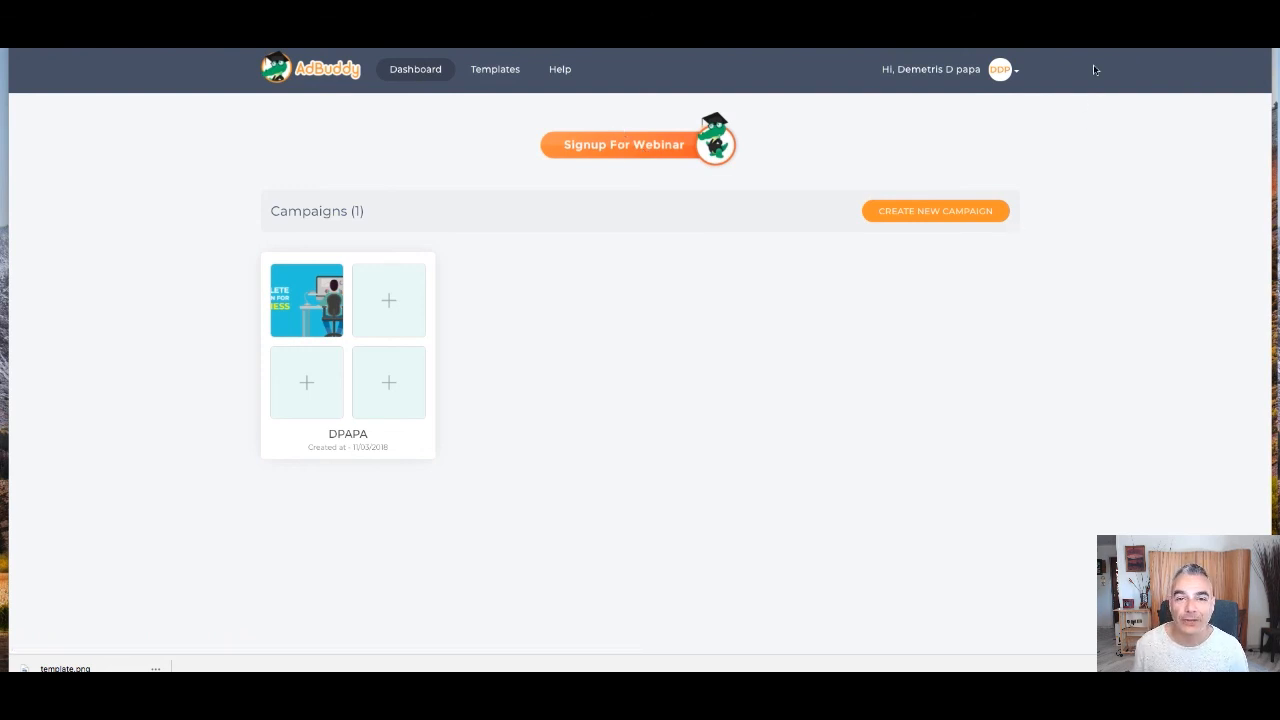